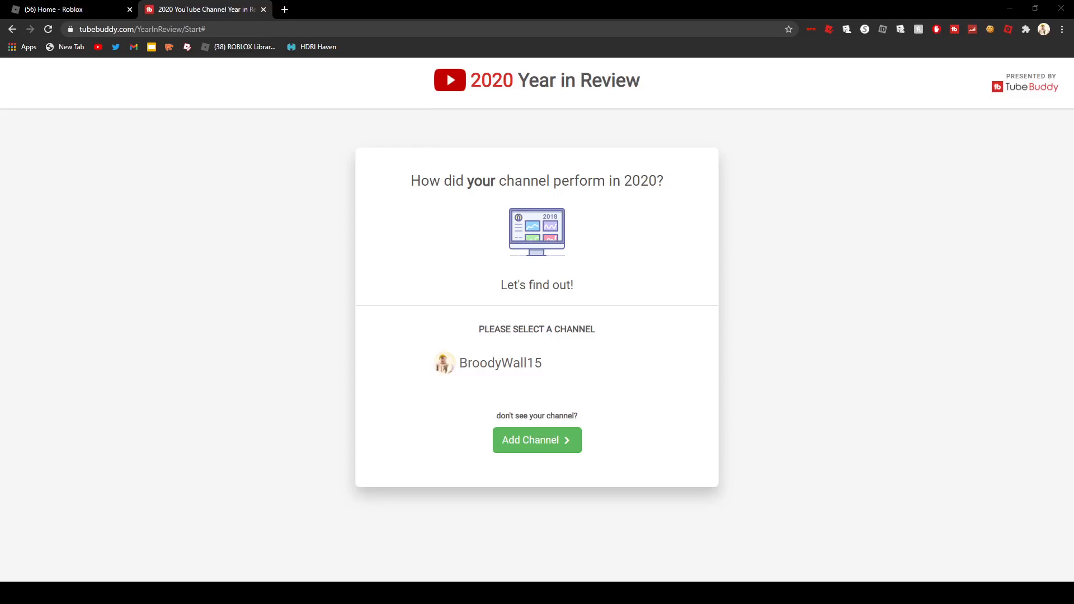
Close the Roblox tab and pick the BroodyWall15 channel for its 2020 review
left_click(129, 9)
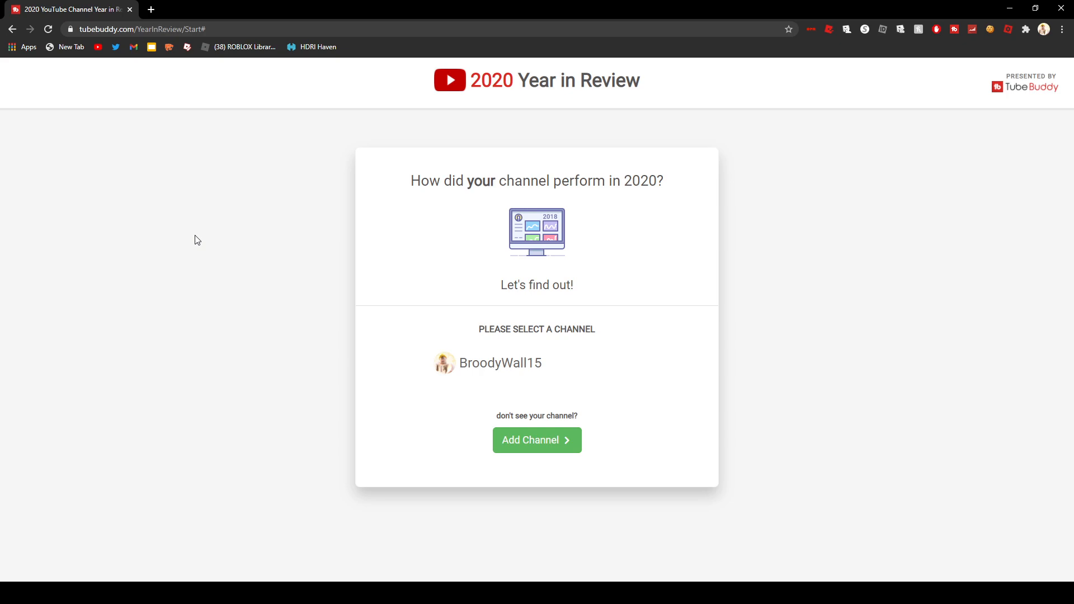
mouse_move(201, 231)
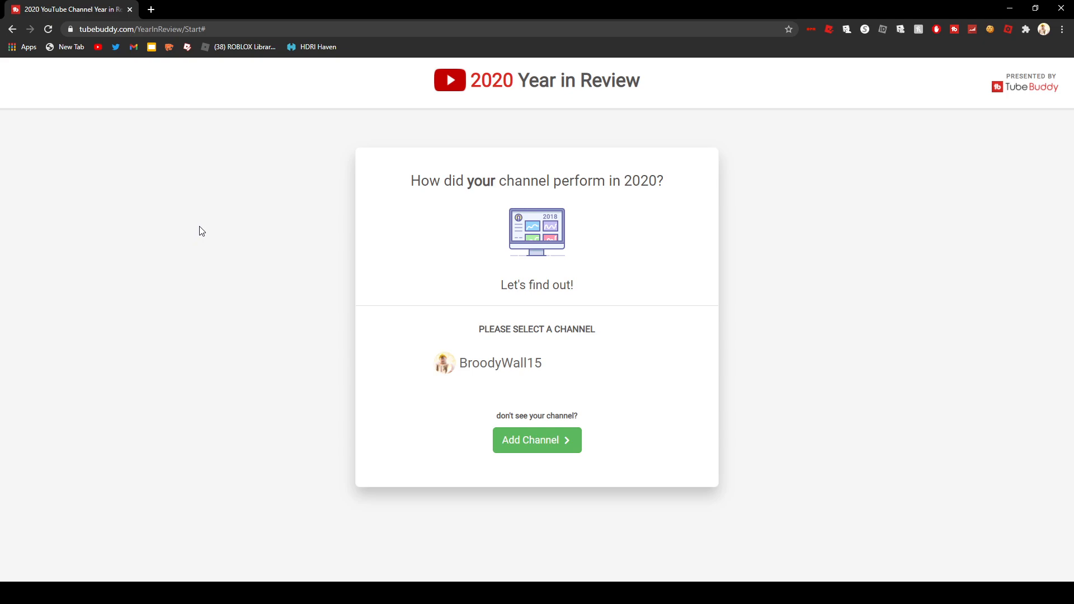
mouse_move(483, 66)
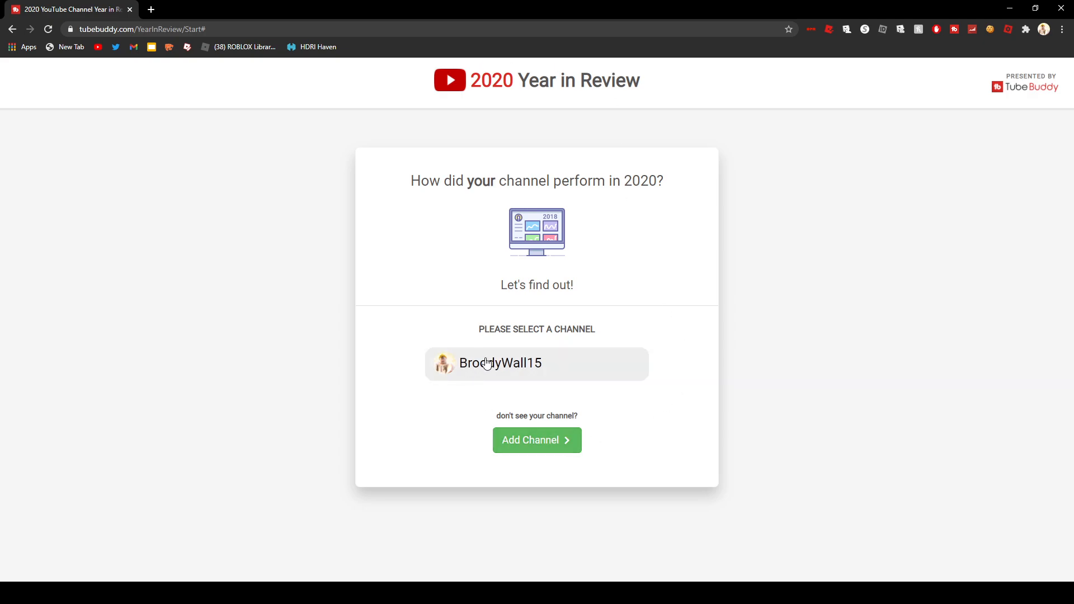
left_click(537, 364)
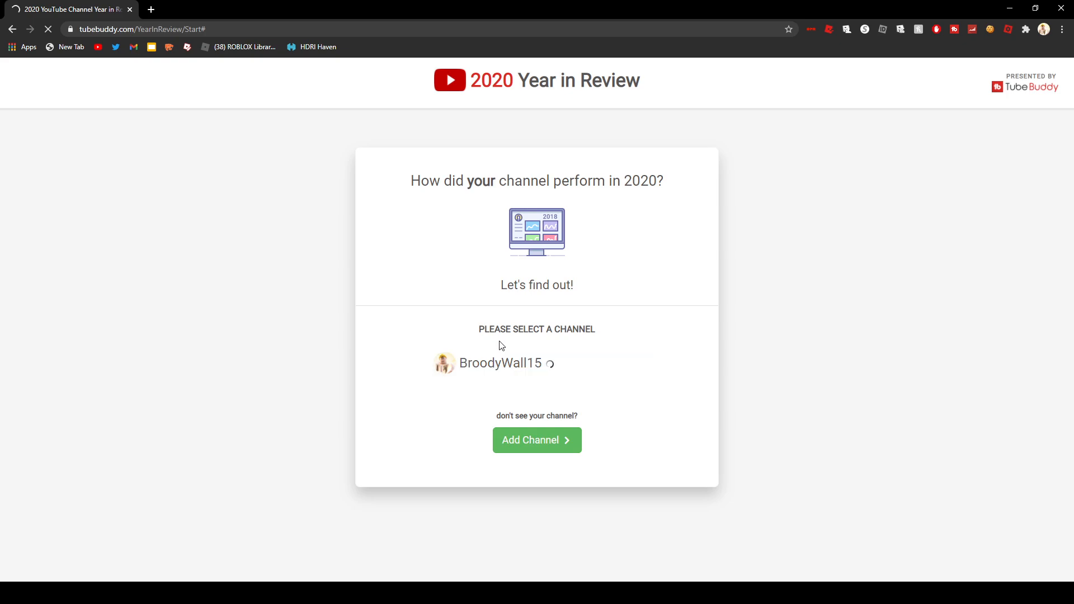
Start playing Broody's 2020 Year in Review from its January 1, 2020 card
left_click(495, 363)
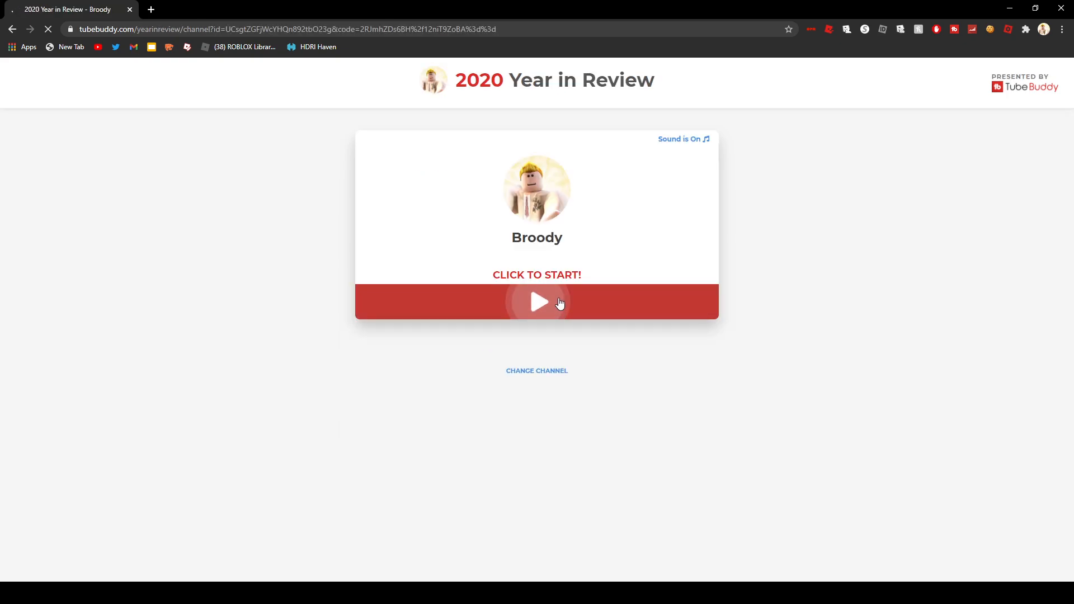
left_click(538, 302)
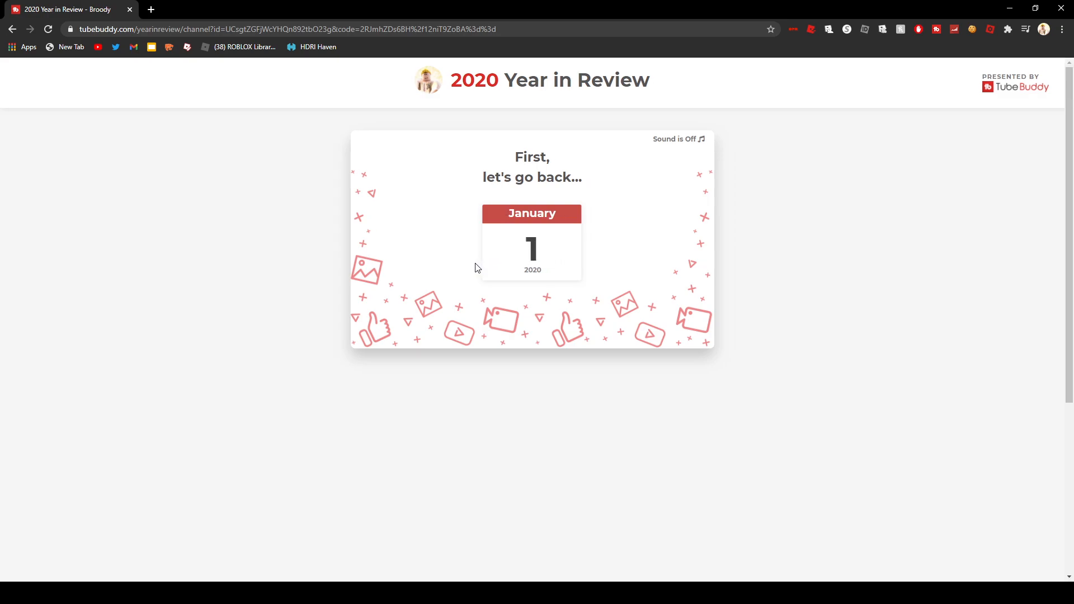
Scroll through the starting stats (65 subs, 10.0K views, 69 uploads) to the top 3 uploads
scroll("down", 3)
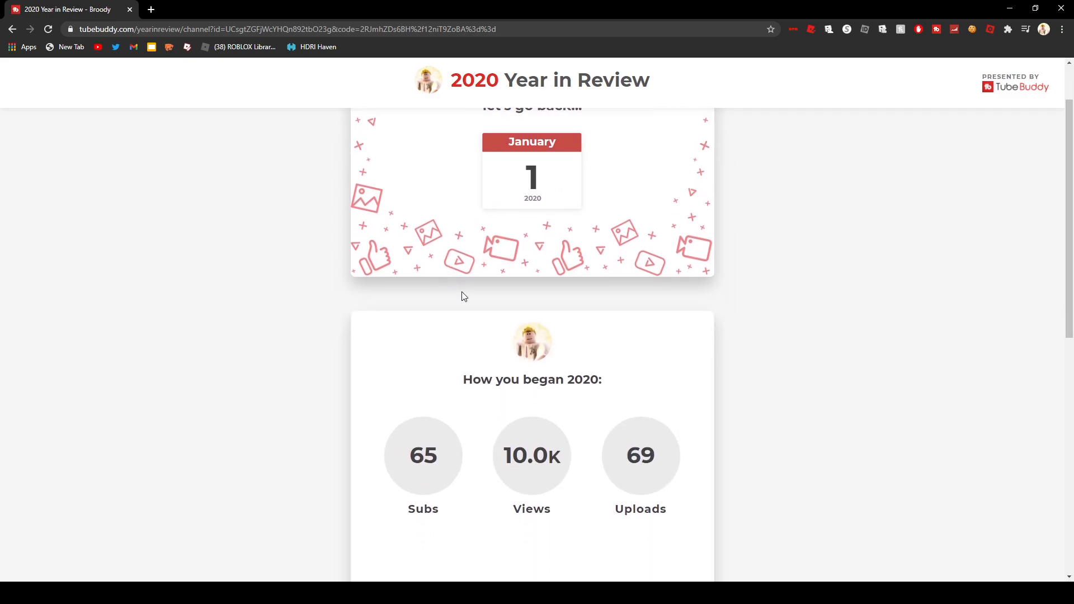
scroll("down", 3)
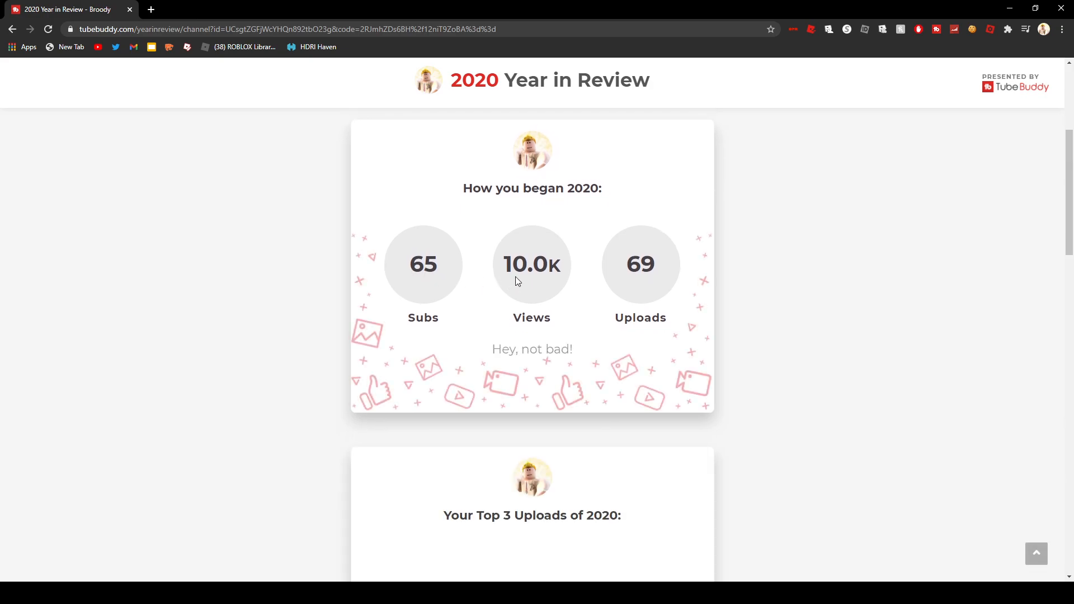
scroll("down", 3)
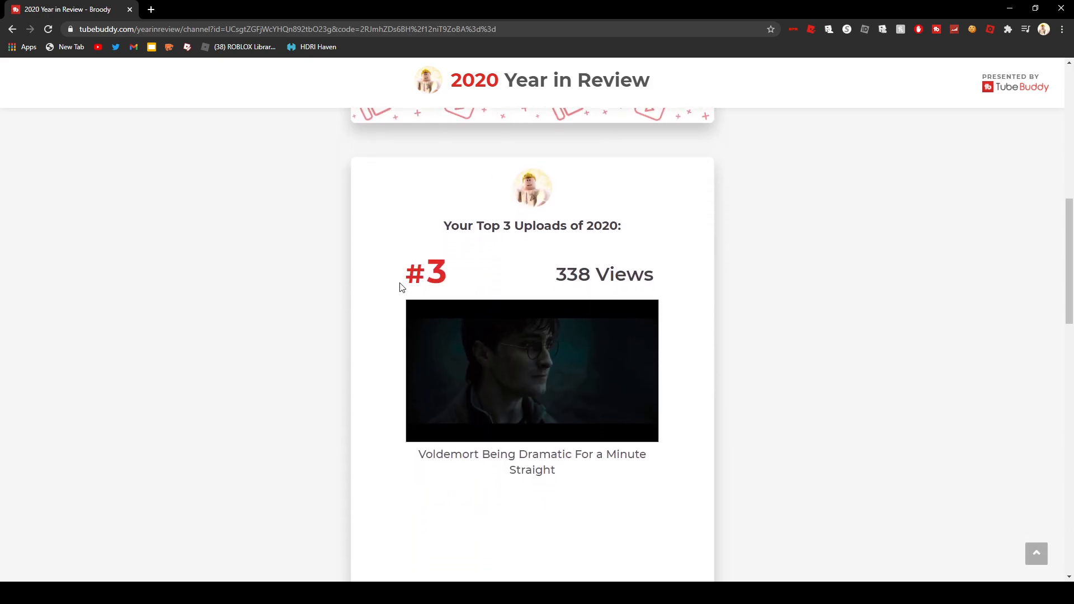
scroll("down", 3)
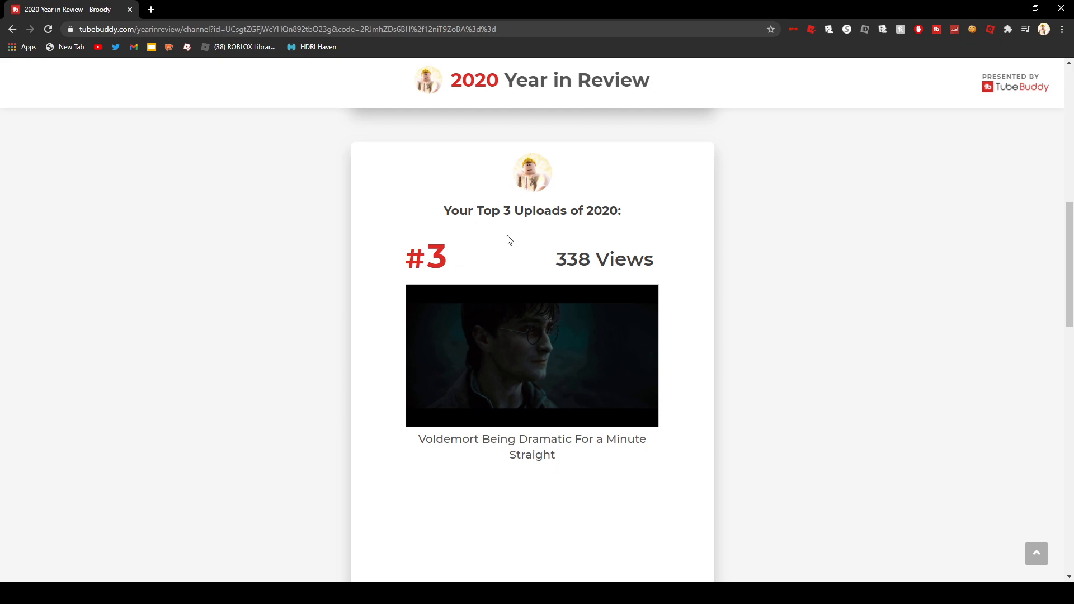
scroll("down", 3)
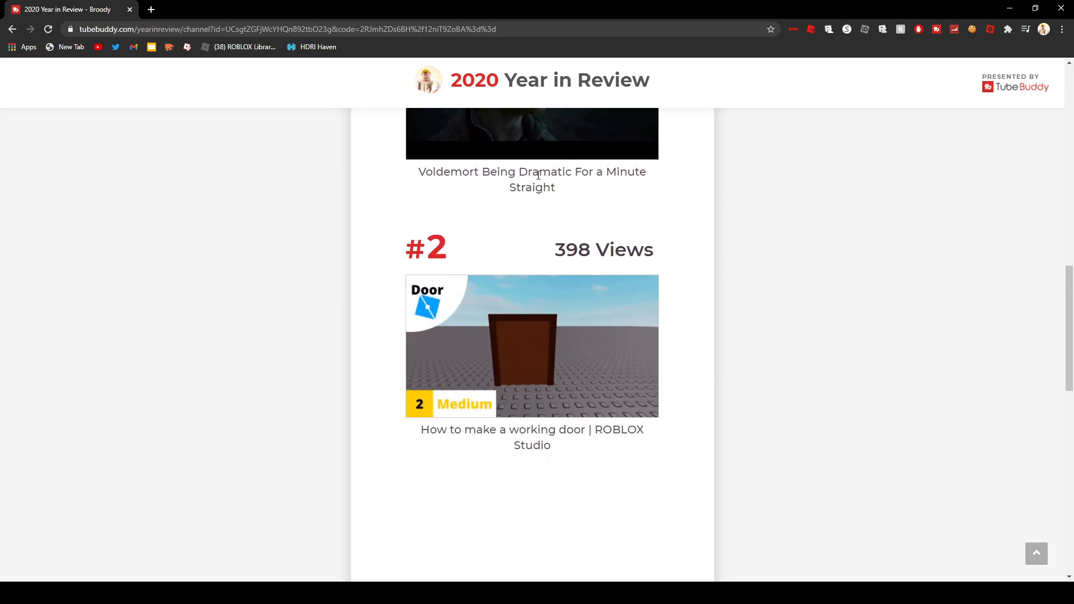
scroll("down", 3)
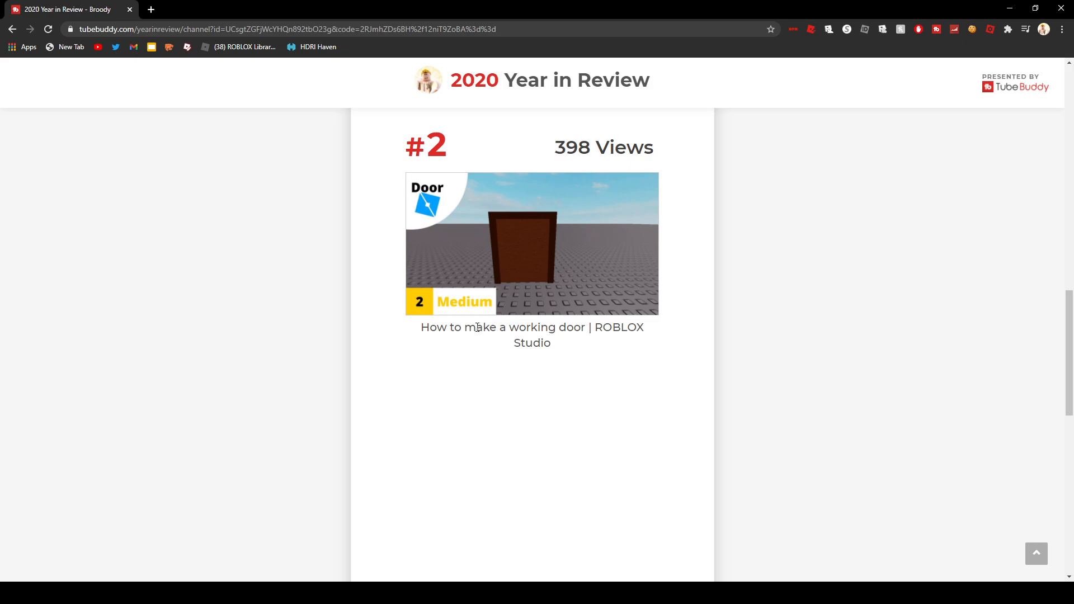
scroll("down", 3)
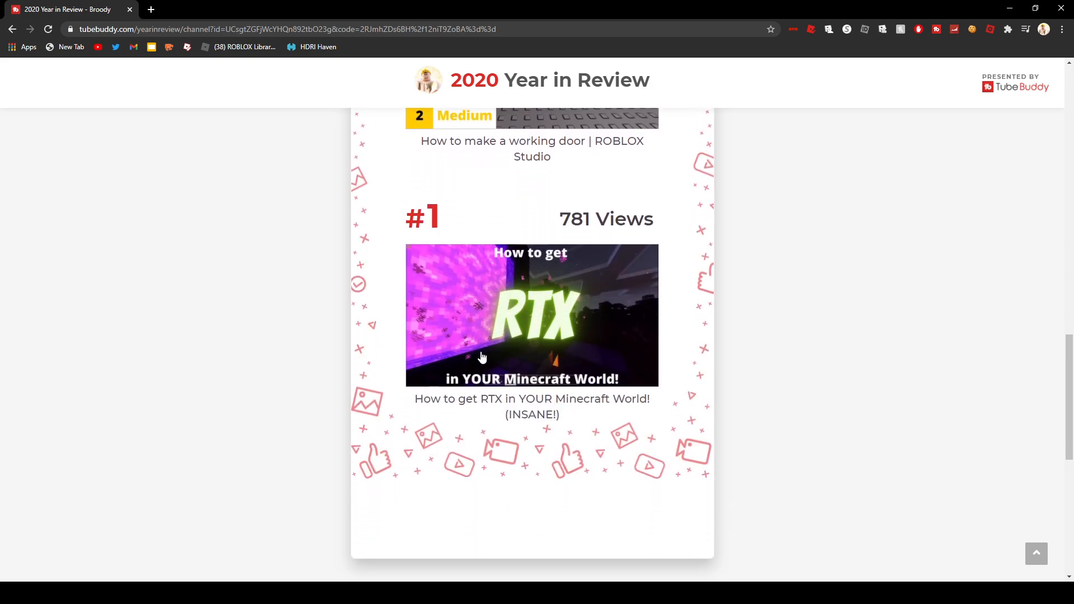
scroll("down", 3)
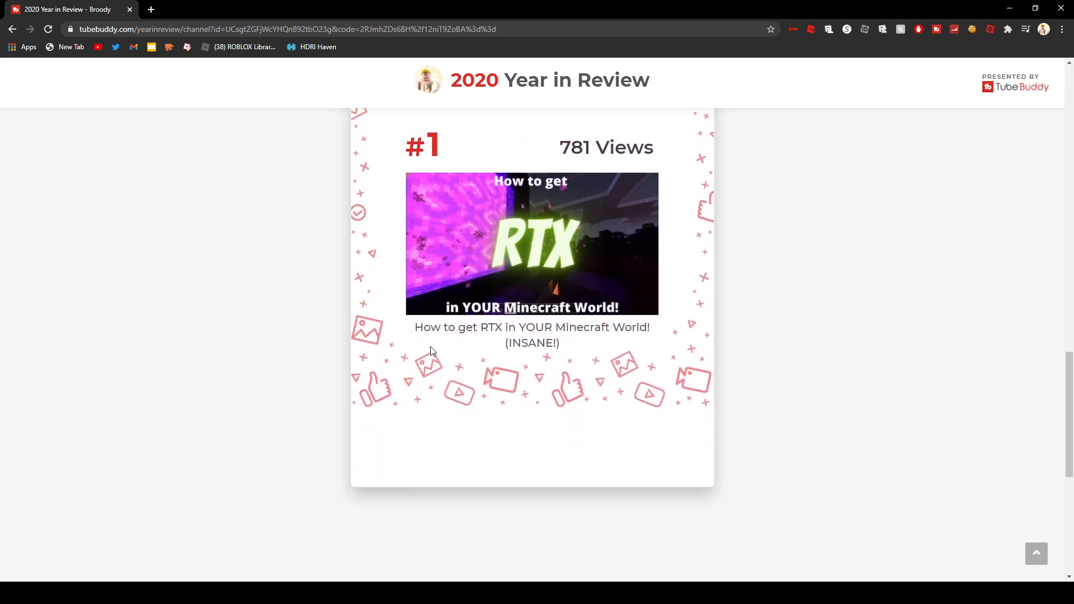
scroll("down", 3)
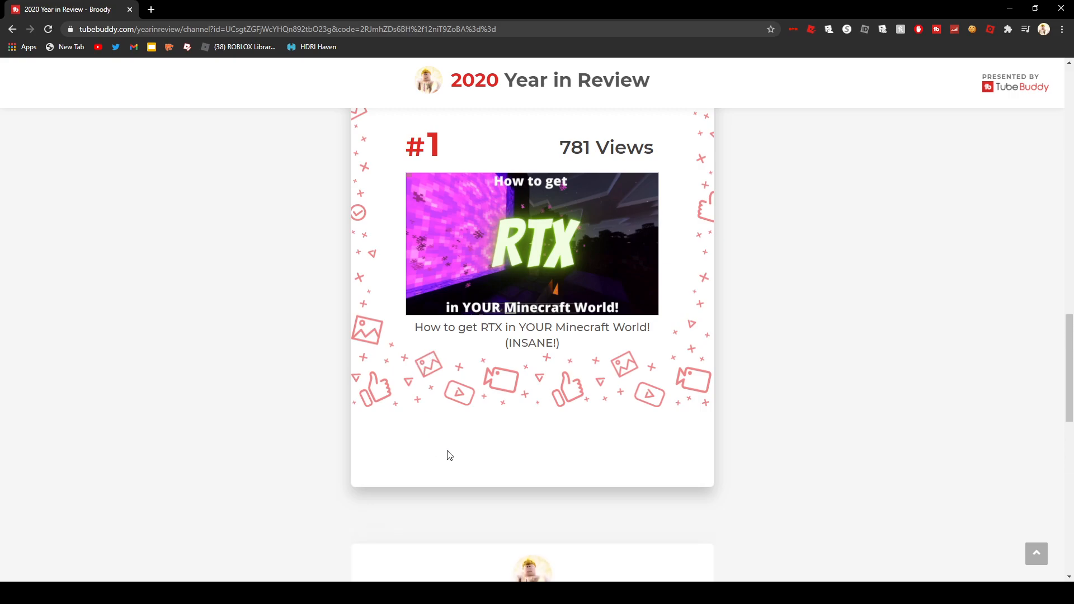
scroll("down", 3)
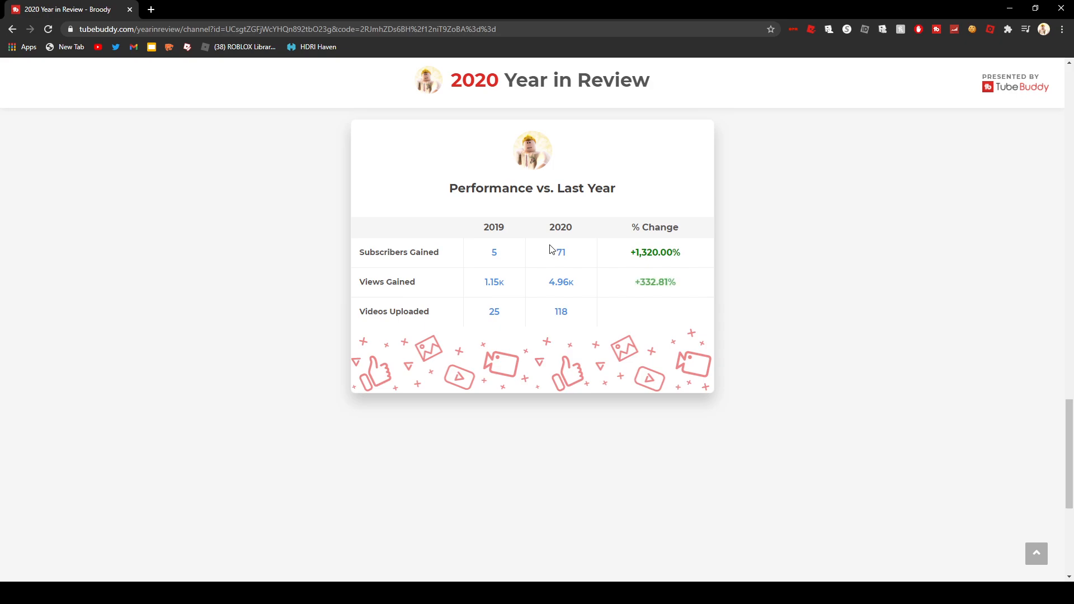
mouse_move(433, 291)
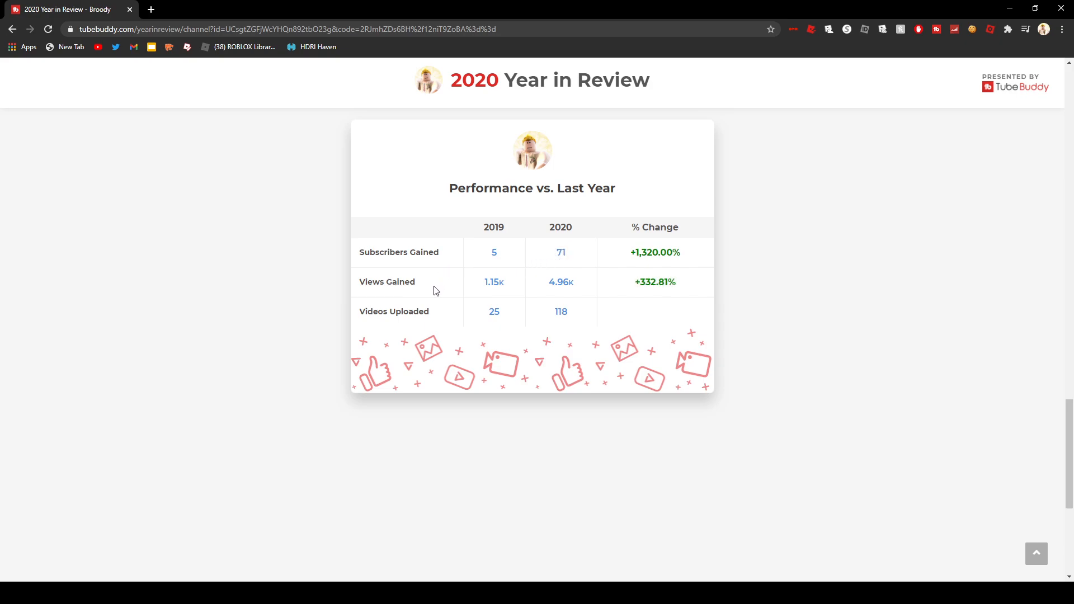
Scroll past Performance vs. Last Year to year-end totals: 136 subs, 15.0K views, 187 uploads
scroll("down", 3)
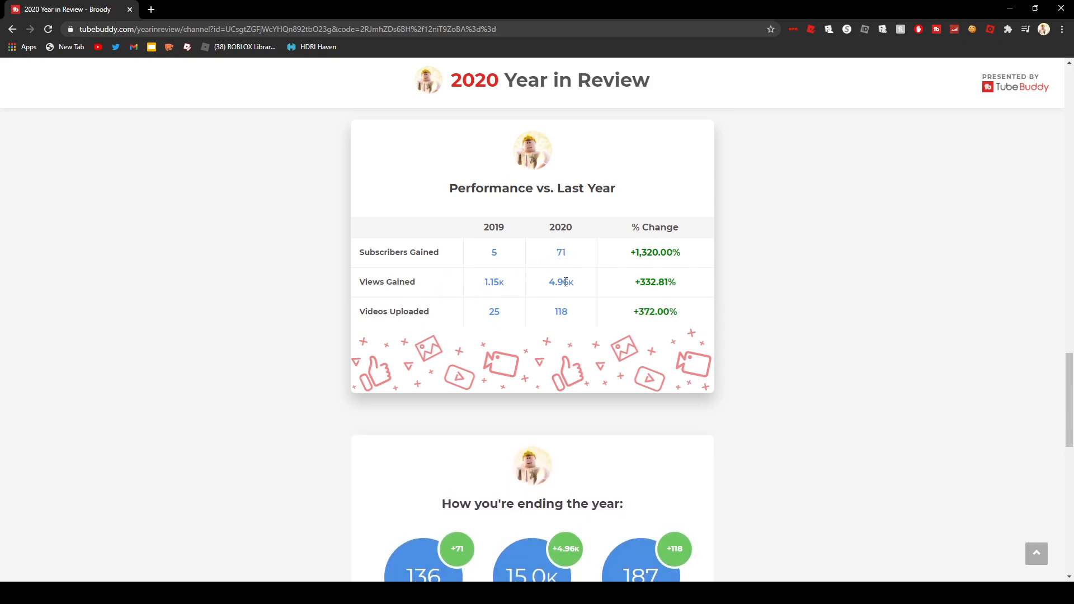
scroll("down", 3)
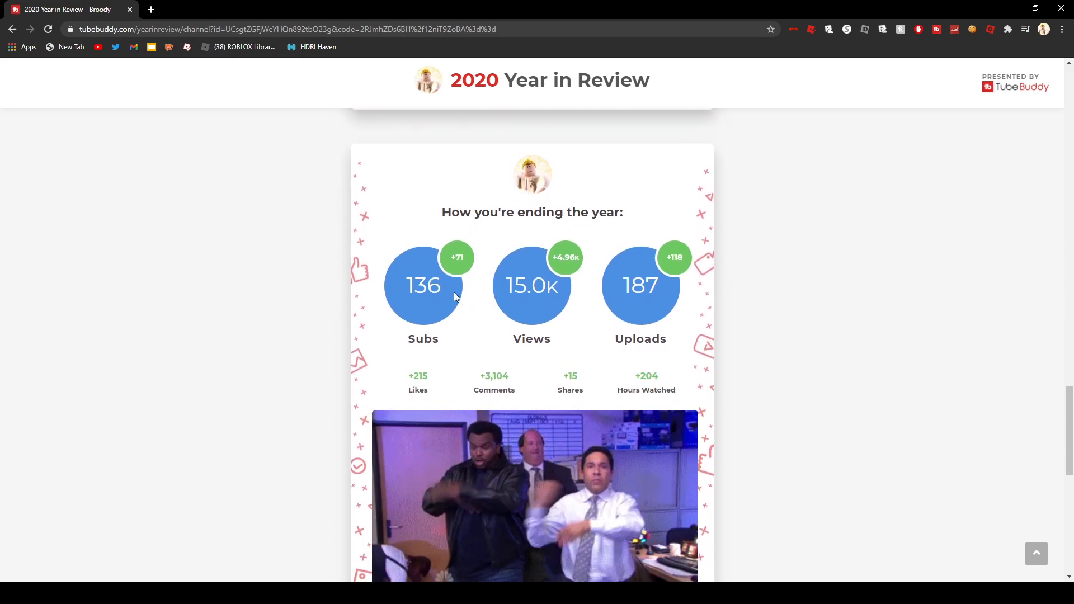
scroll("down", 3)
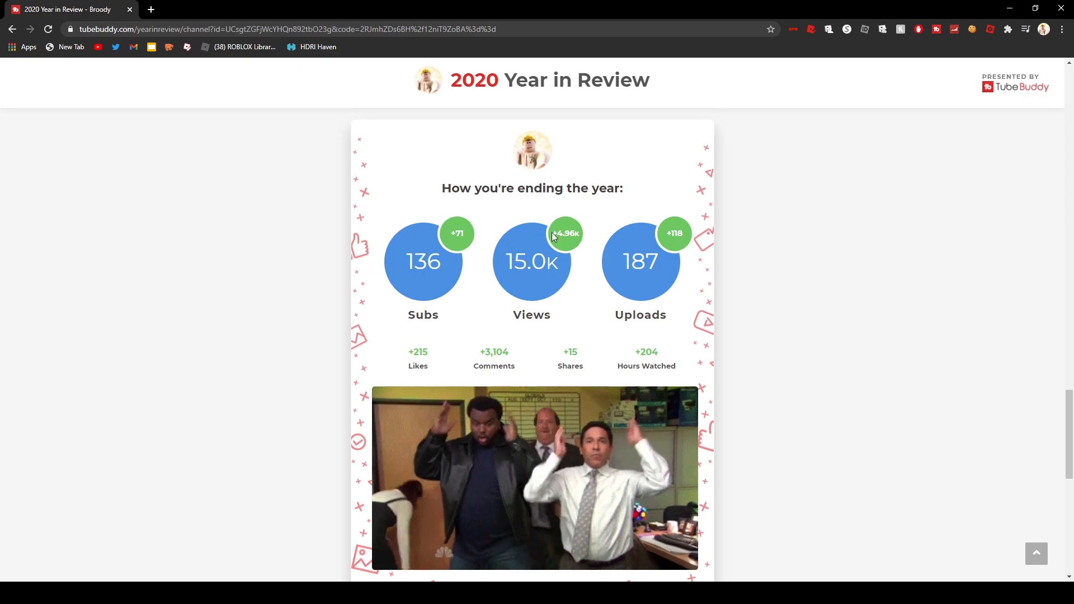
scroll("down", 3)
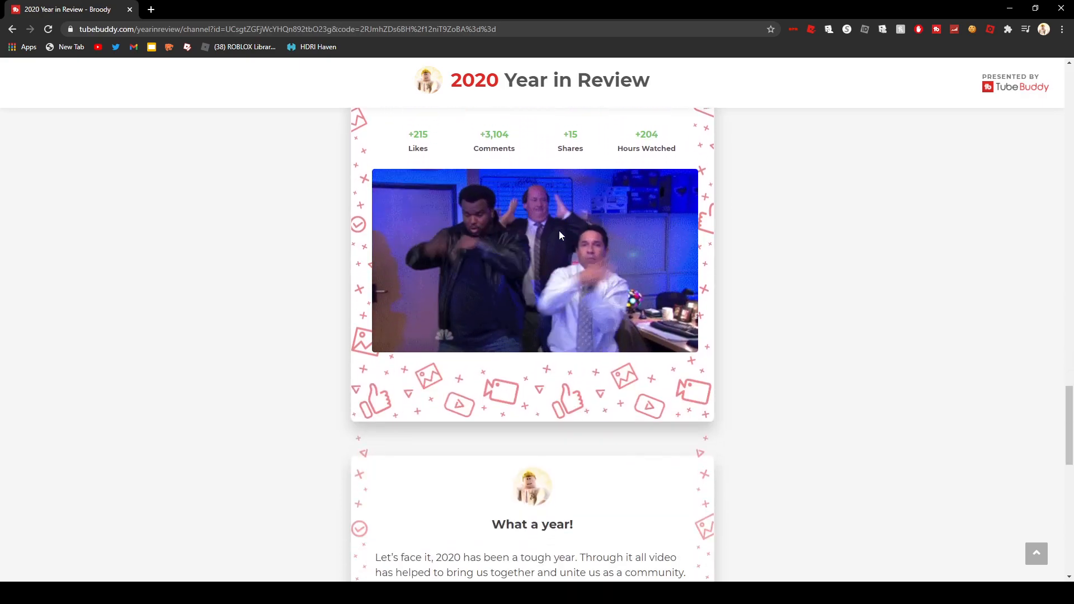
Scroll down to the 'What a year!' closing message and shareable report link
scroll("down", 3)
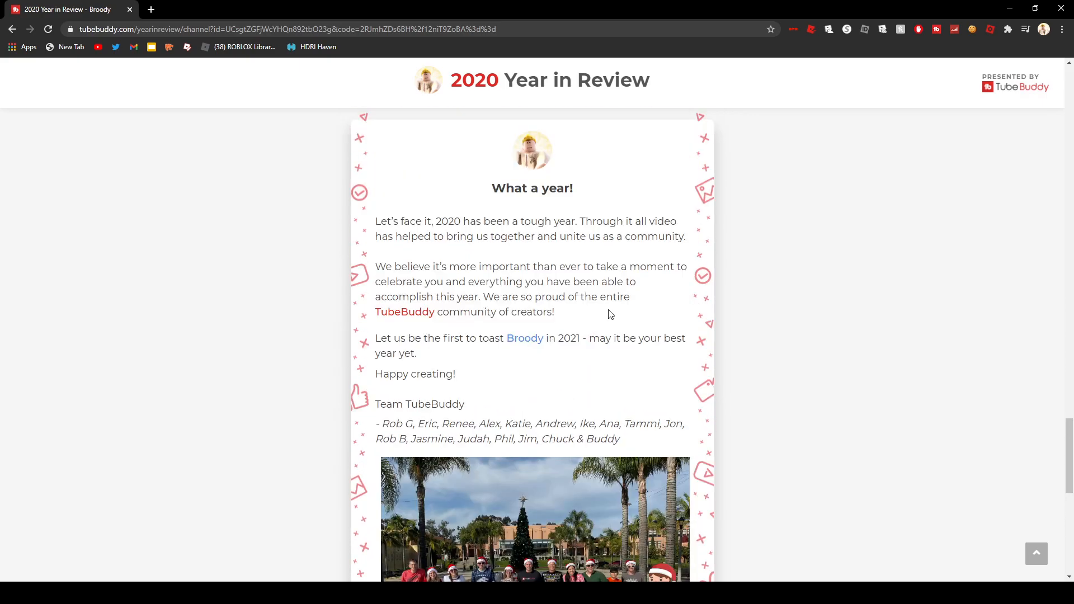
mouse_move(396, 227)
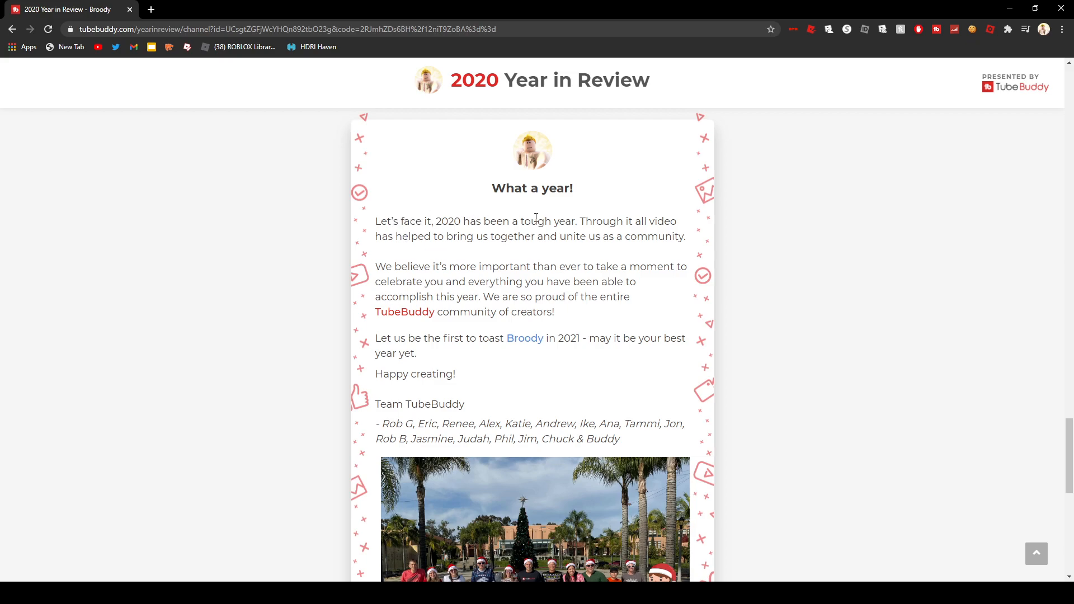
mouse_move(452, 248)
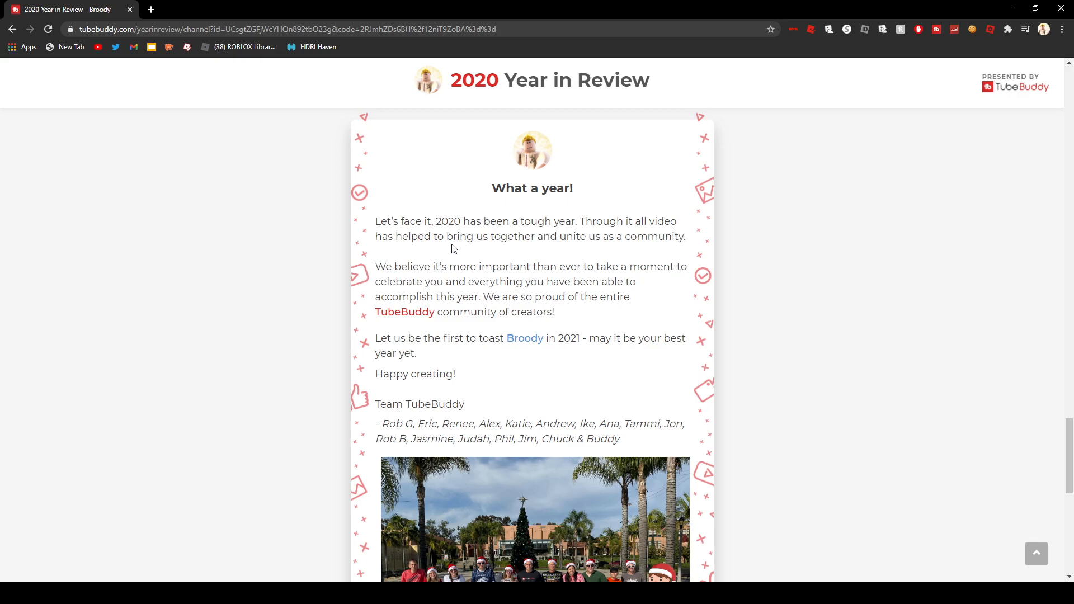
mouse_move(458, 248)
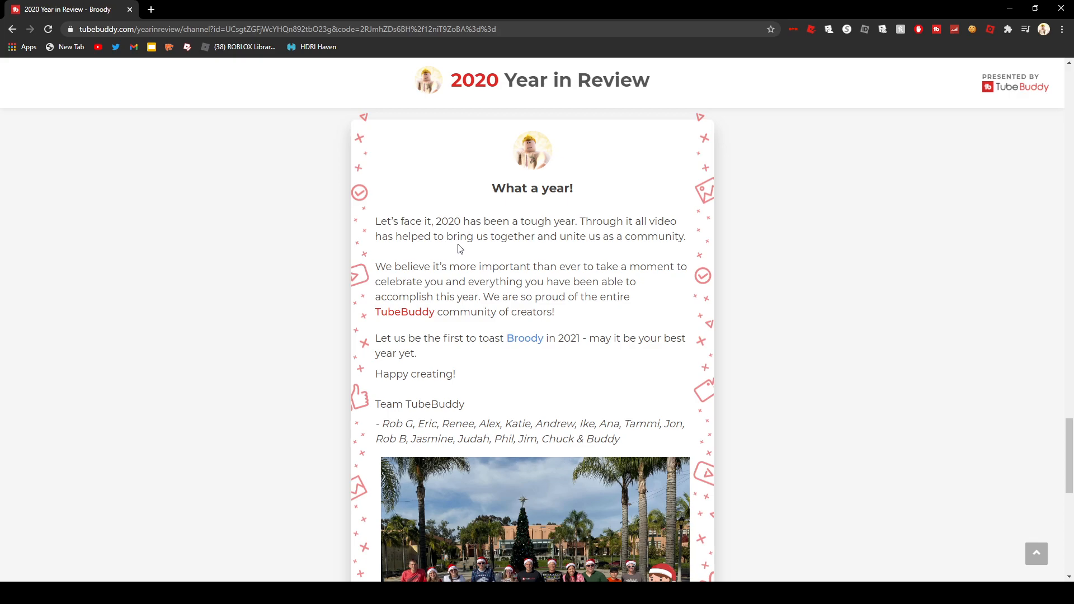
mouse_move(455, 279)
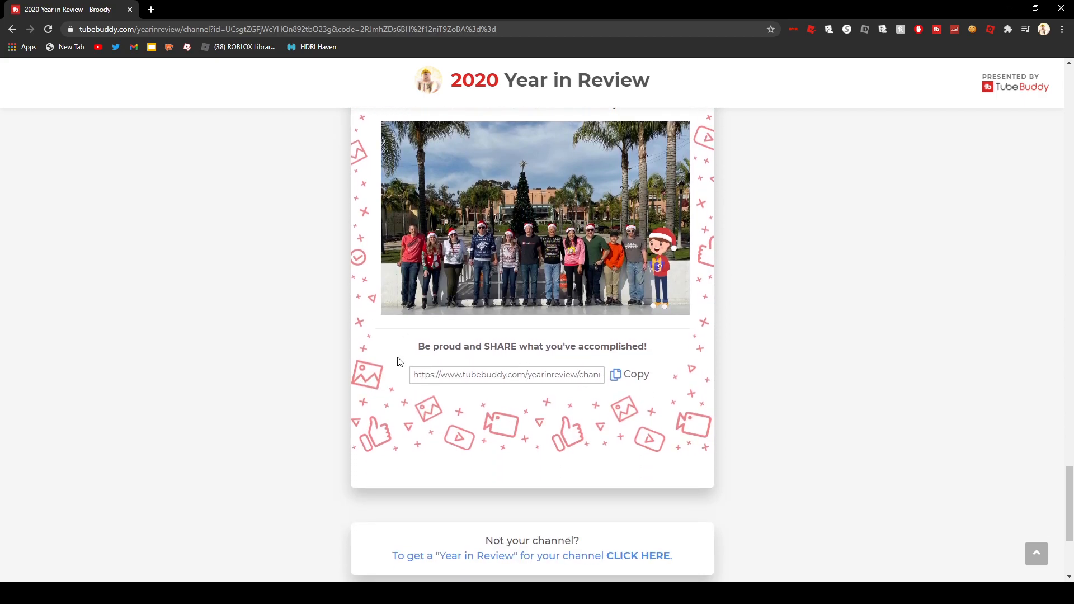
Open YouTube in a new tab from the DuckDuckGo start page beside the report
scroll("down", 3)
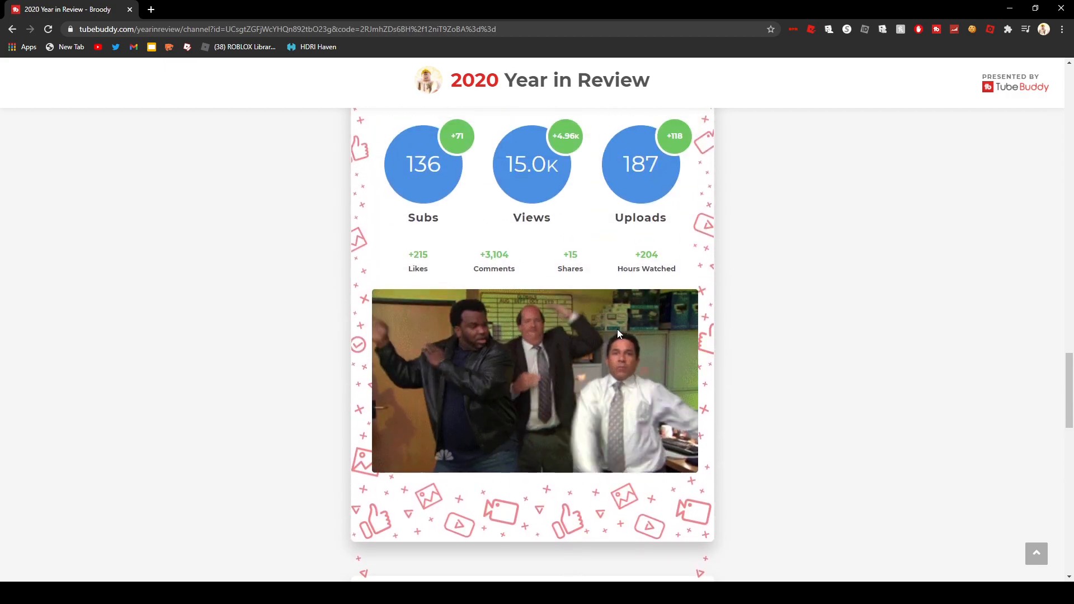
scroll("down", 3)
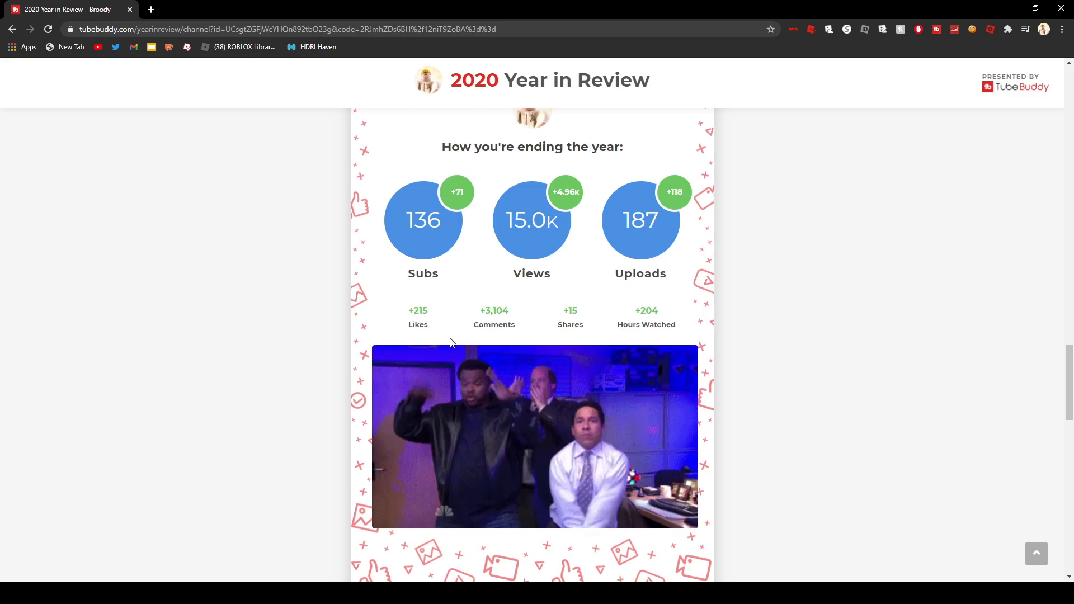
scroll("down", 3)
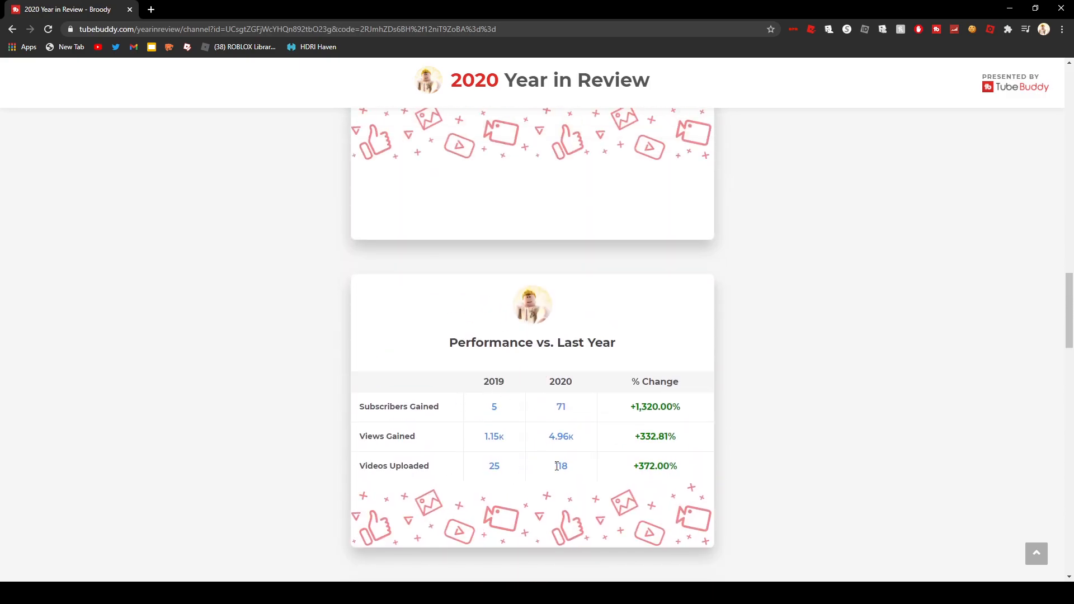
mouse_move(503, 475)
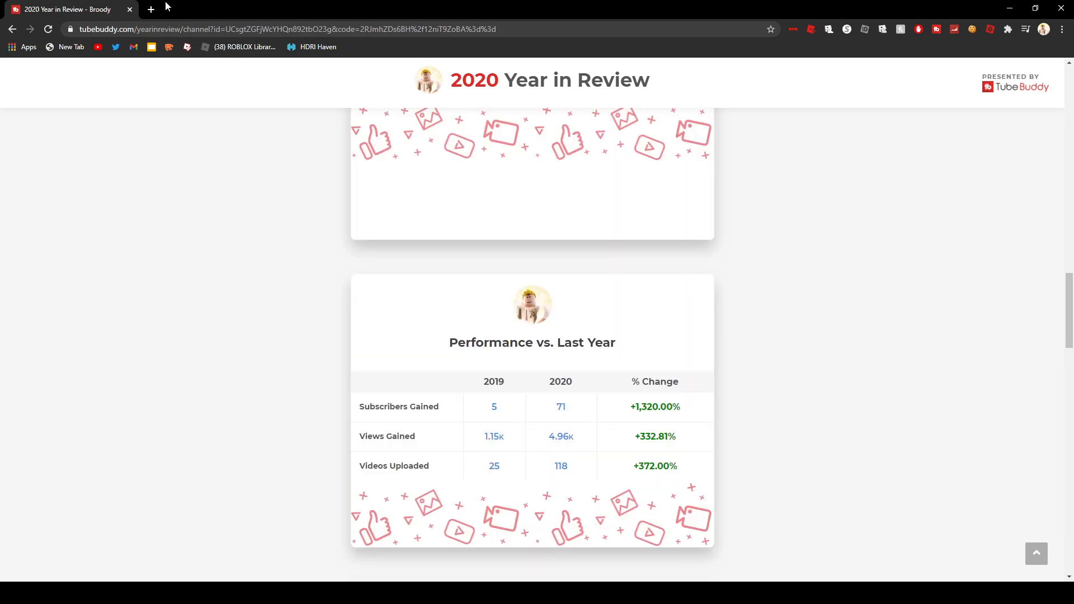
left_click(150, 9)
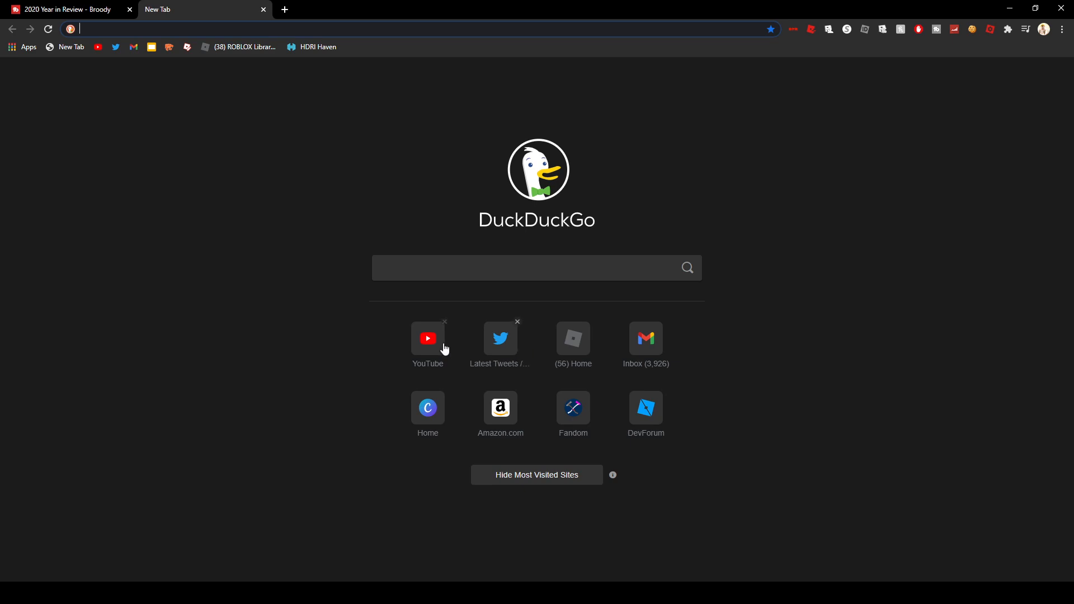
left_click(427, 338)
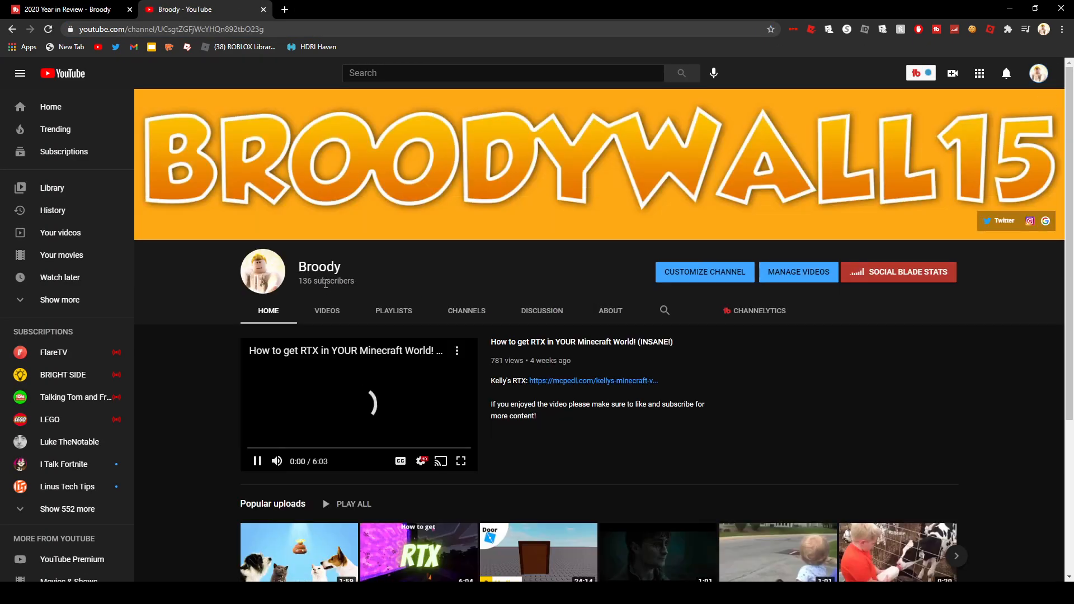
Show Broody's Videos list, open 'Fortnite RARITY CHALLENGE' and '100 SUBSCRIBER ANNOUNCEMENT!!', then close them
left_click(327, 310)
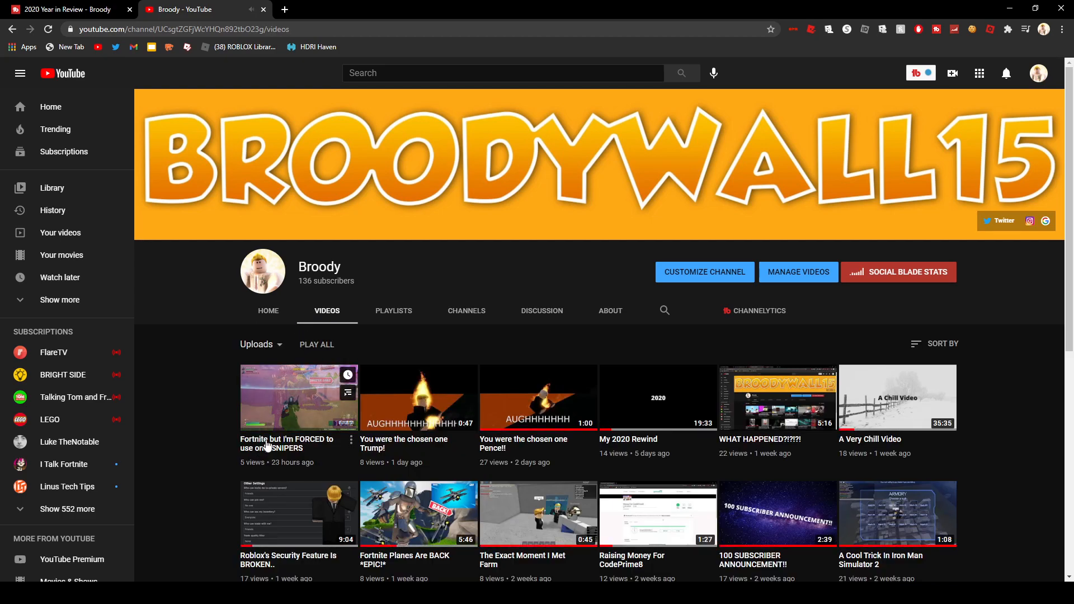
scroll("down", 3)
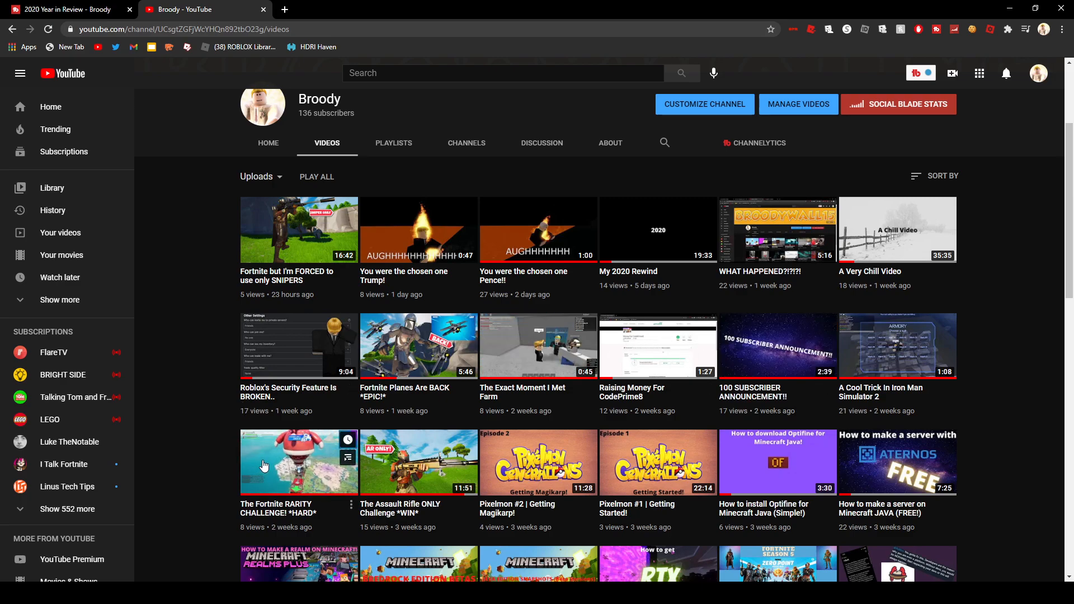
left_click(298, 462)
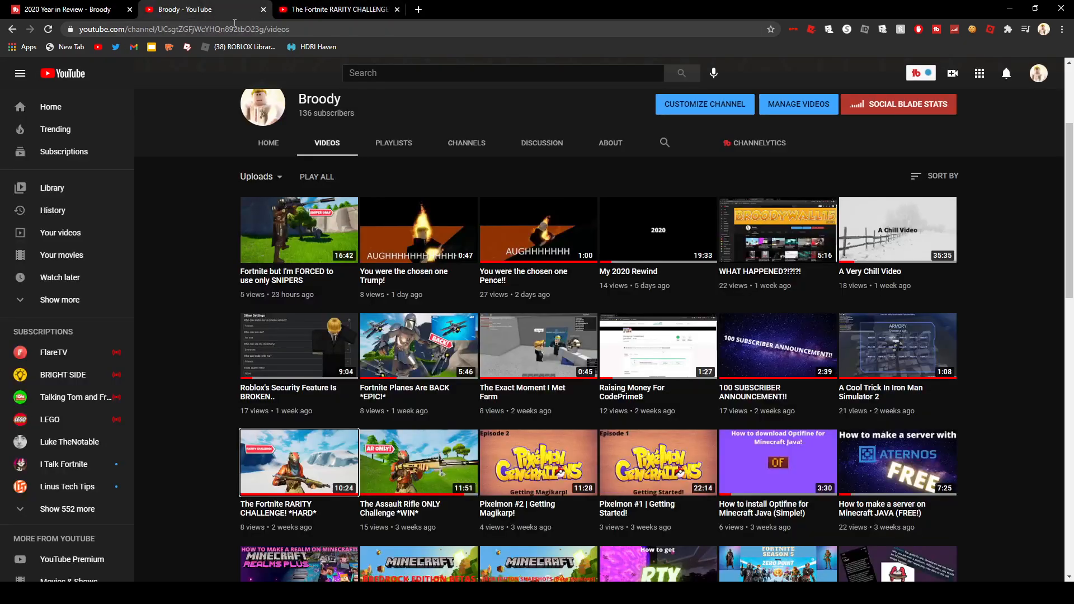
mouse_move(748, 360)
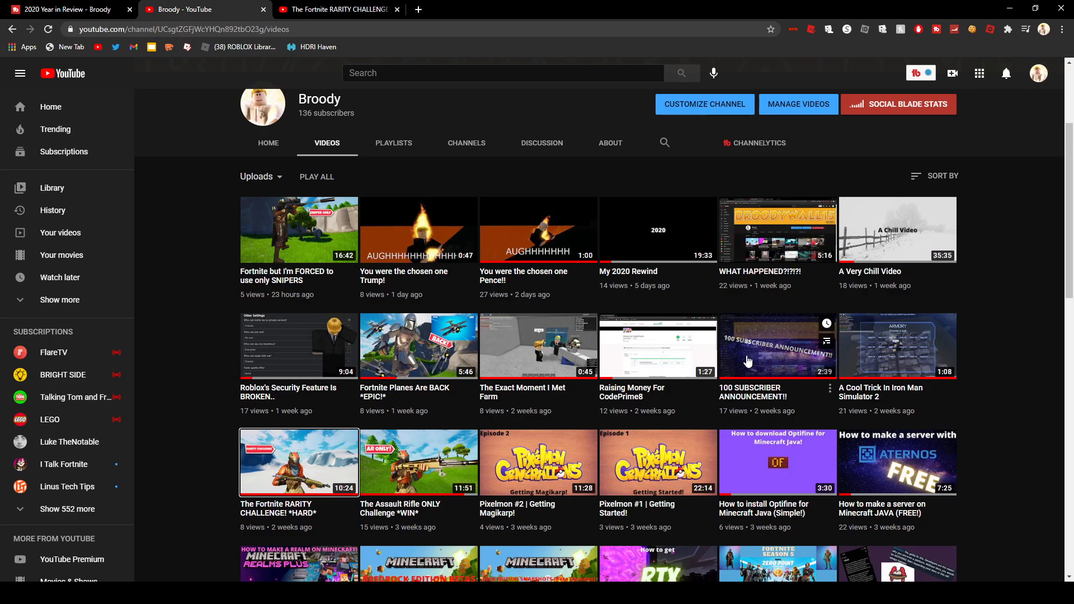
mouse_move(778, 345)
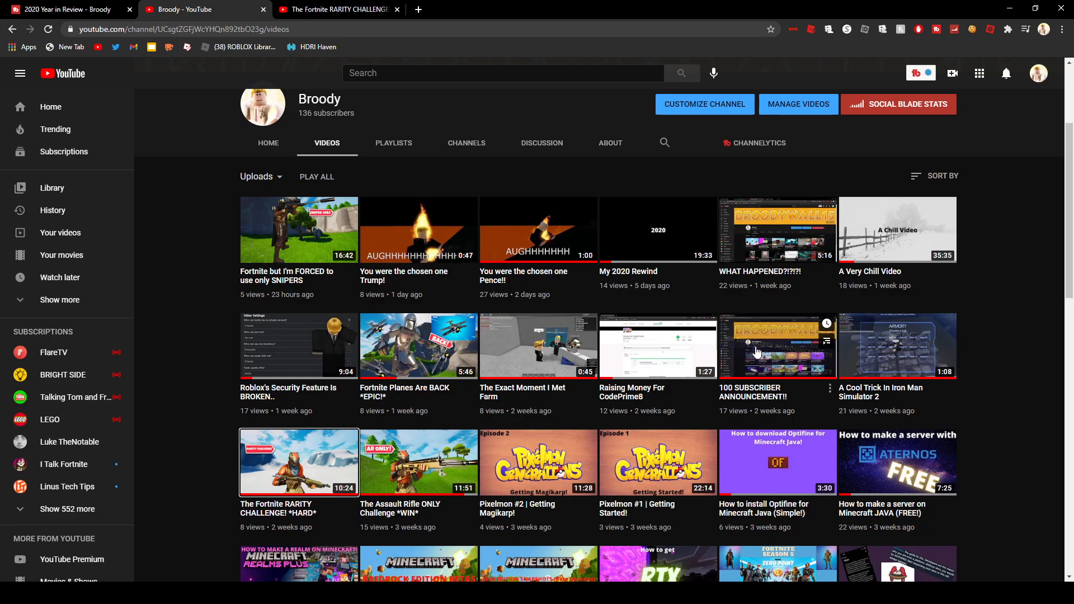
left_click(778, 346)
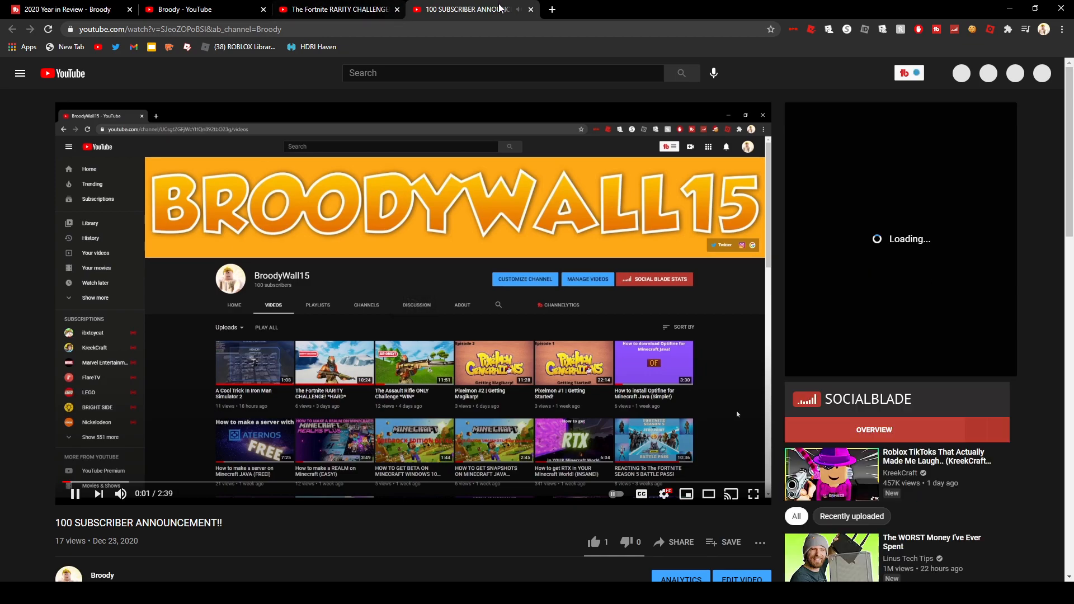
left_click(329, 9)
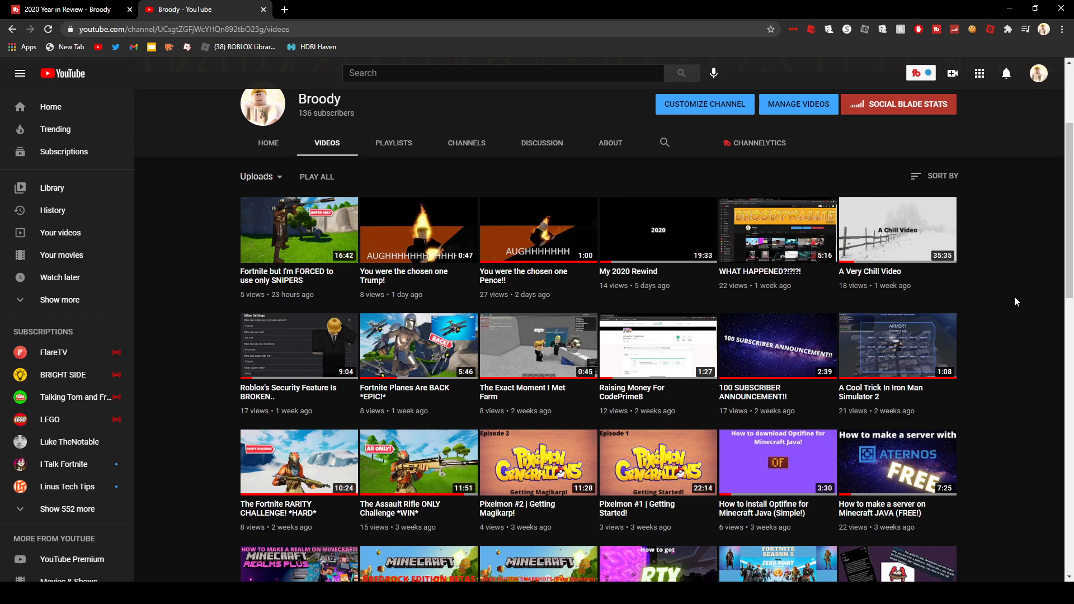
Scroll the Videos list down to the oldest uploads like 'Dog Days' and 'Prison escape #1'
scroll("down", 3)
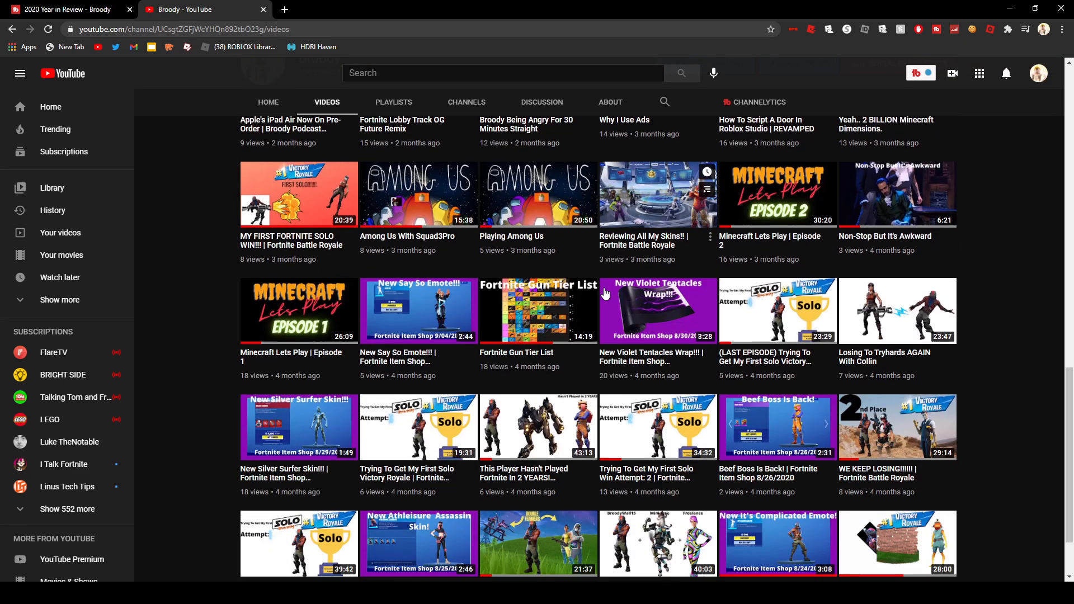
scroll("down", 3)
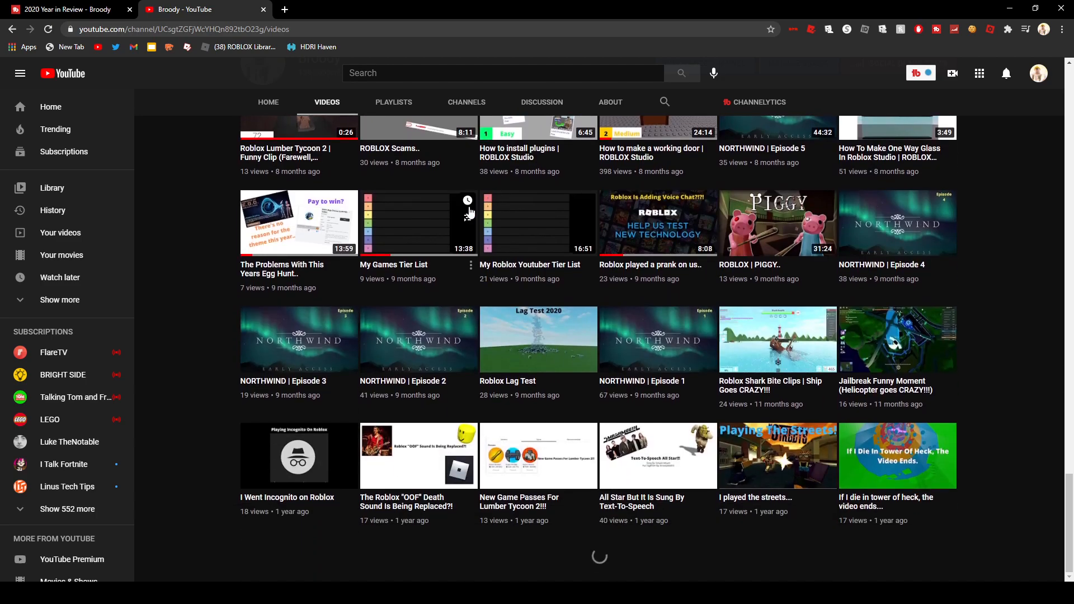
scroll("down", 3)
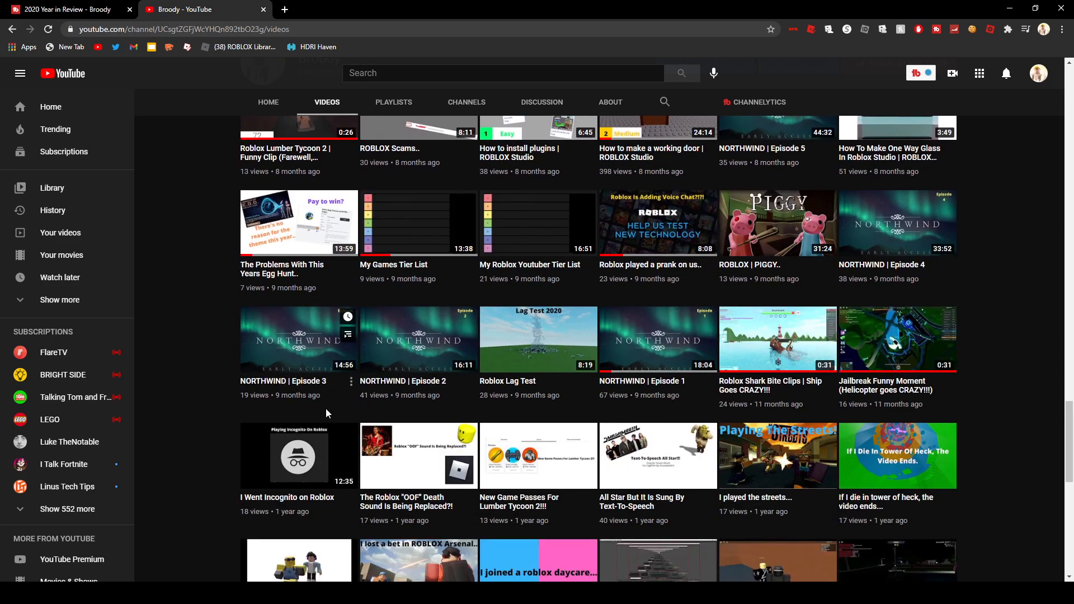
scroll("down", 3)
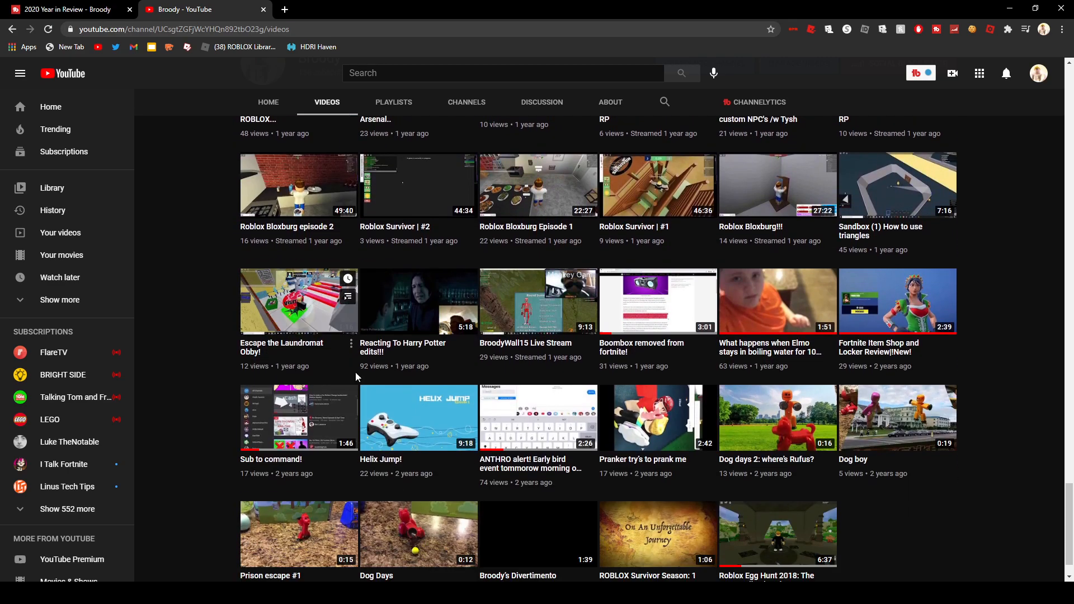
scroll("down", 3)
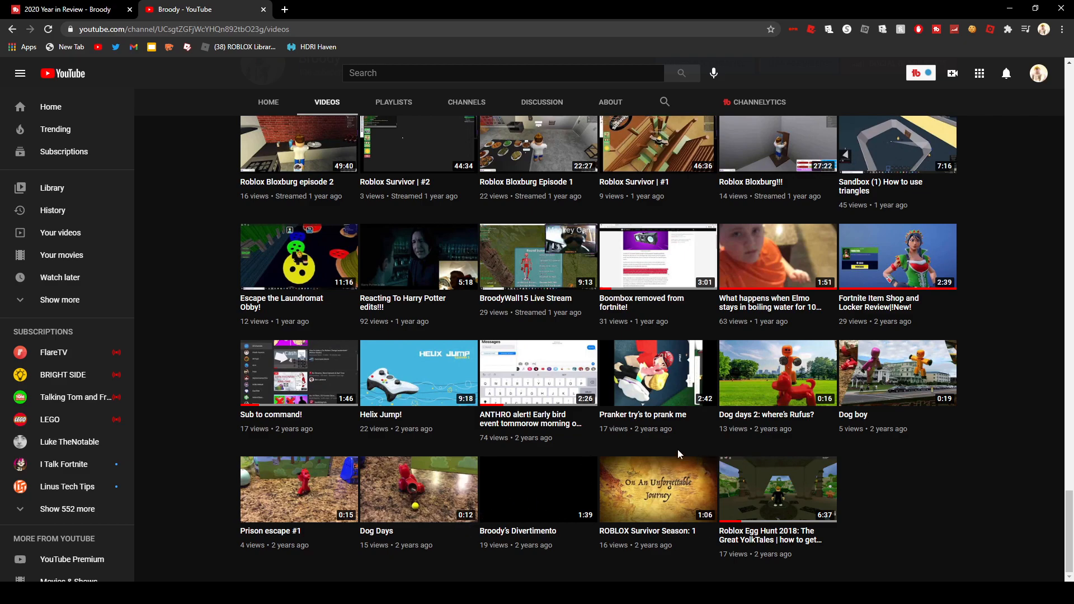
mouse_move(737, 345)
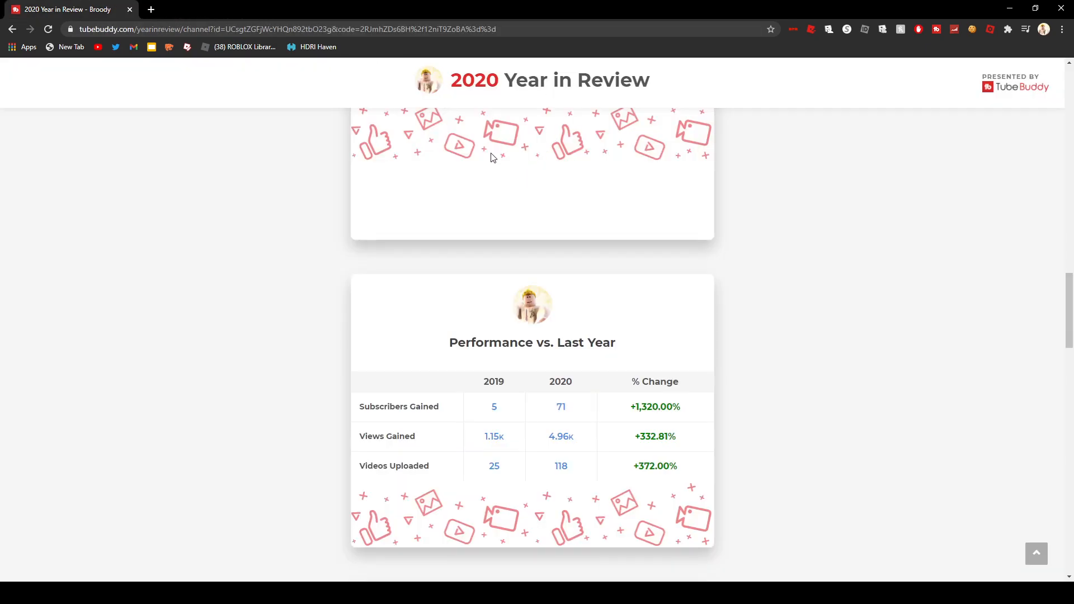
mouse_move(473, 178)
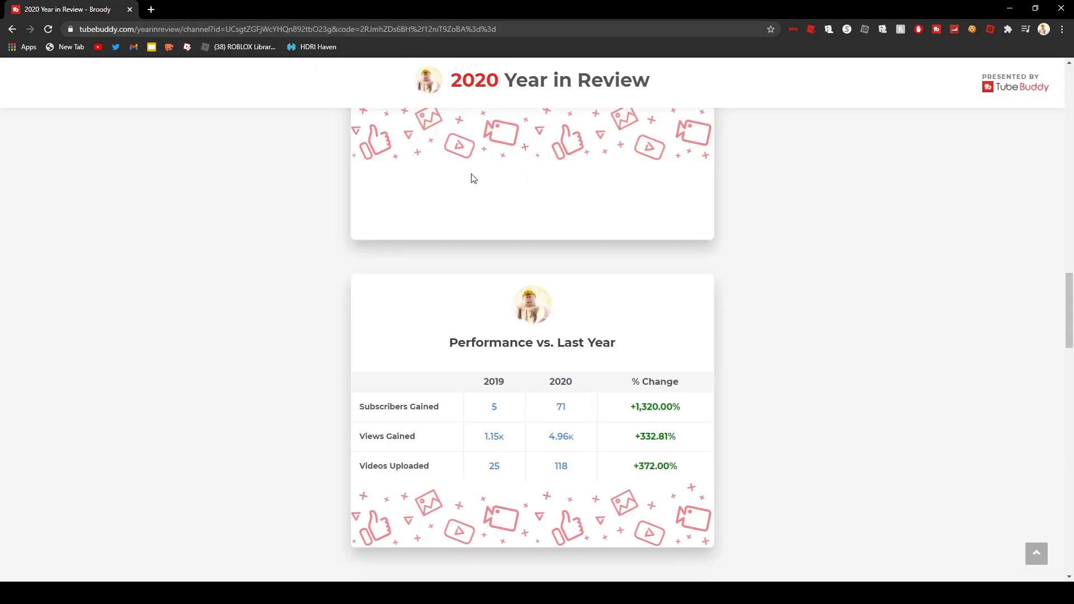
Scroll to the bottom of the Year in Review report
scroll("down", 3)
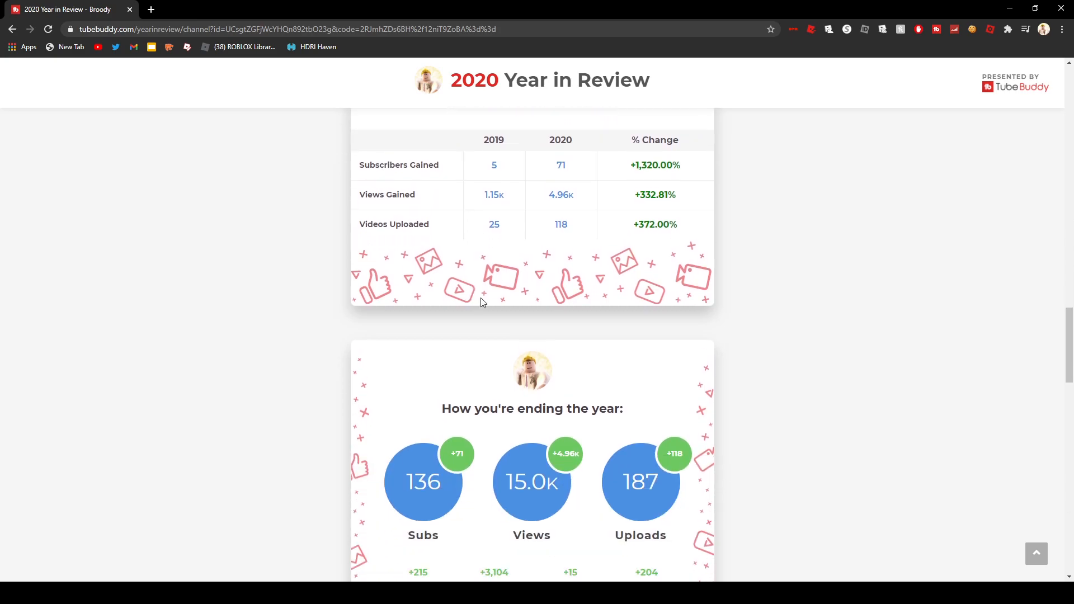
scroll("down", 3)
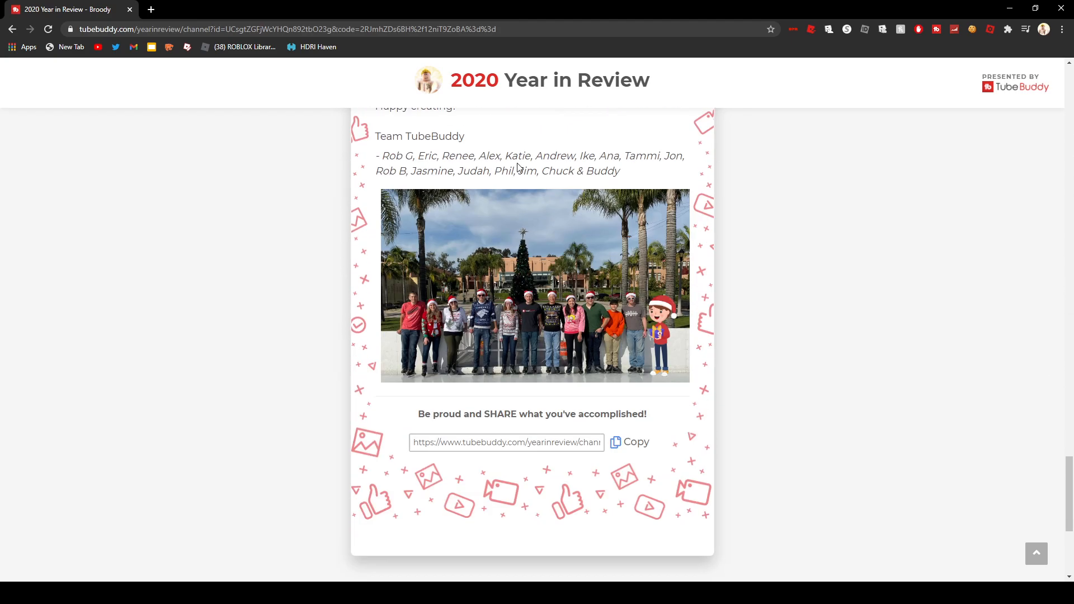
scroll("down", 3)
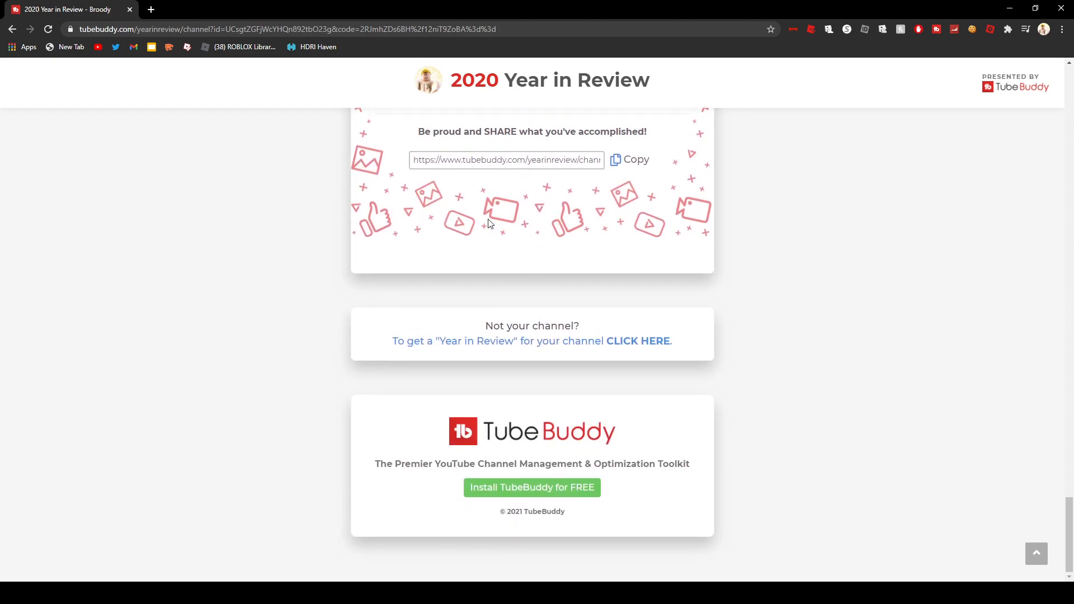
Scroll back up to the report's How you began 2020 card
scroll("up", 3)
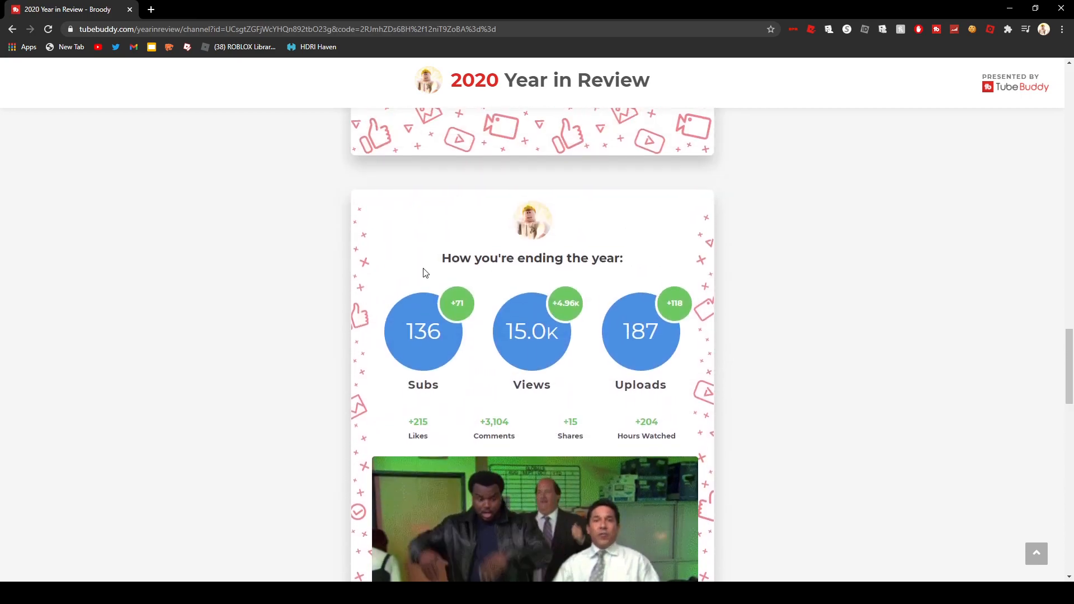
scroll("up", 3)
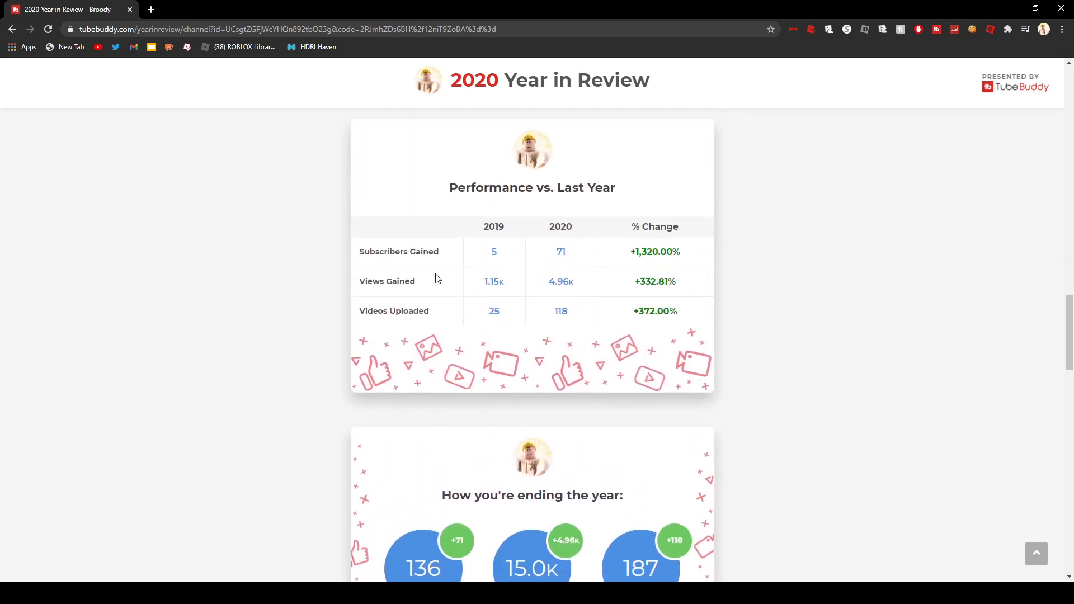
scroll("down", 3)
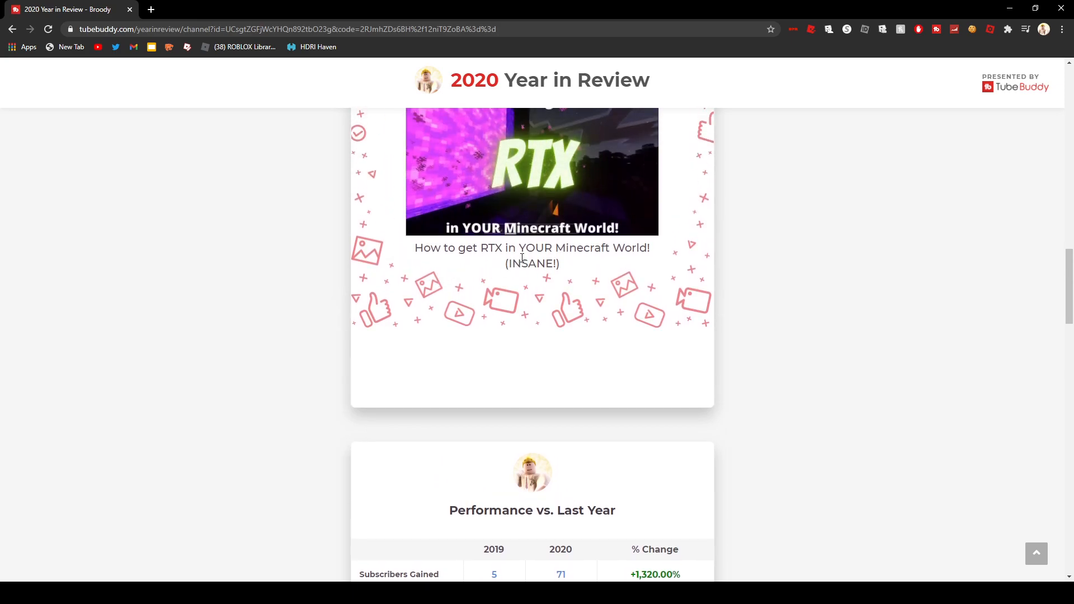
mouse_move(696, 245)
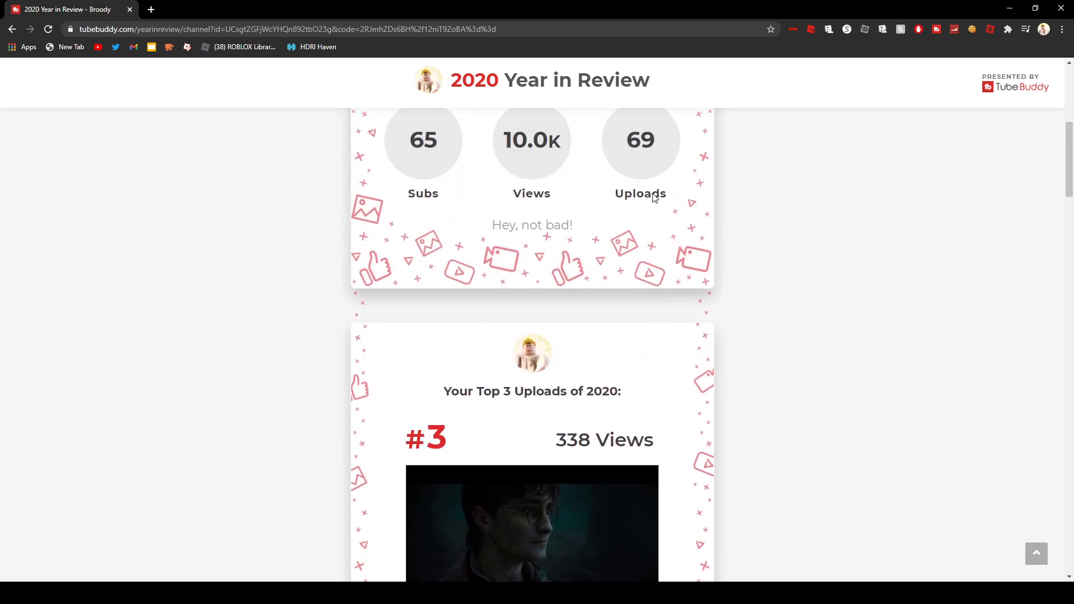
scroll("up", 3)
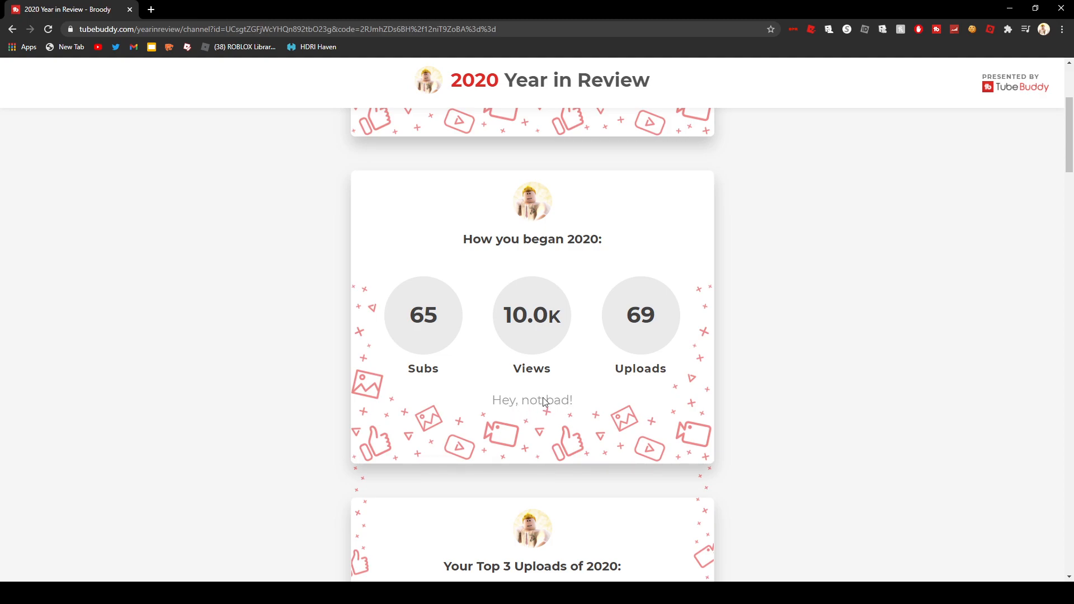
scroll("up", 3)
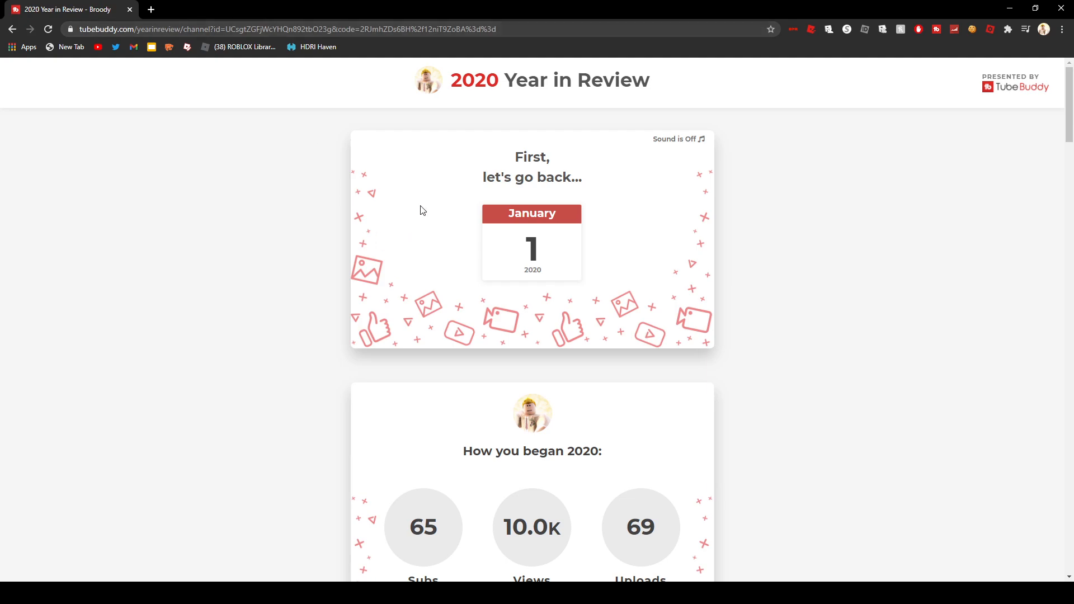
mouse_move(459, 297)
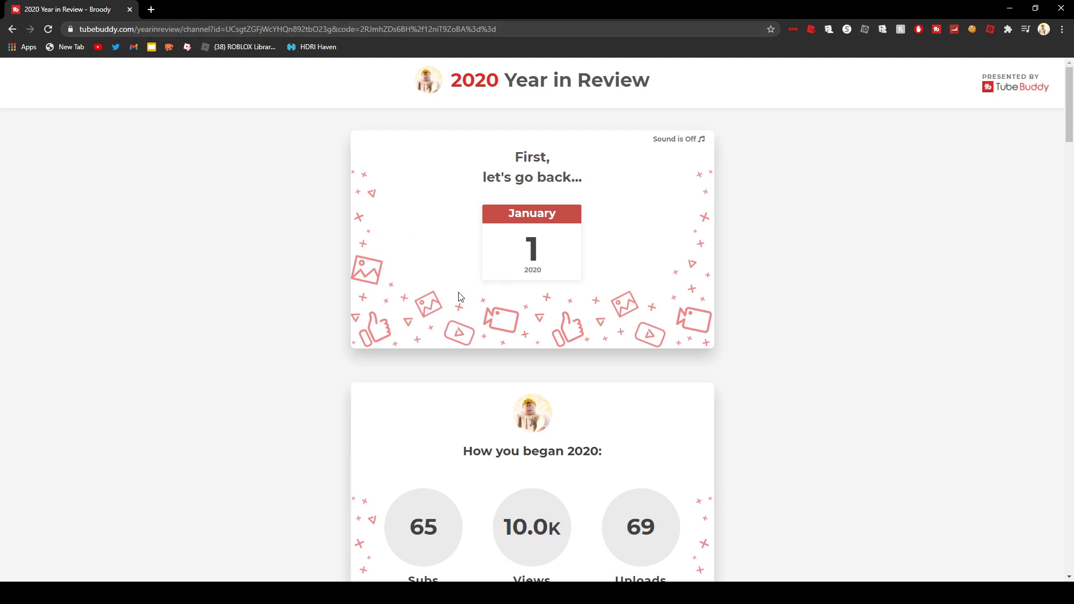
mouse_move(539, 305)
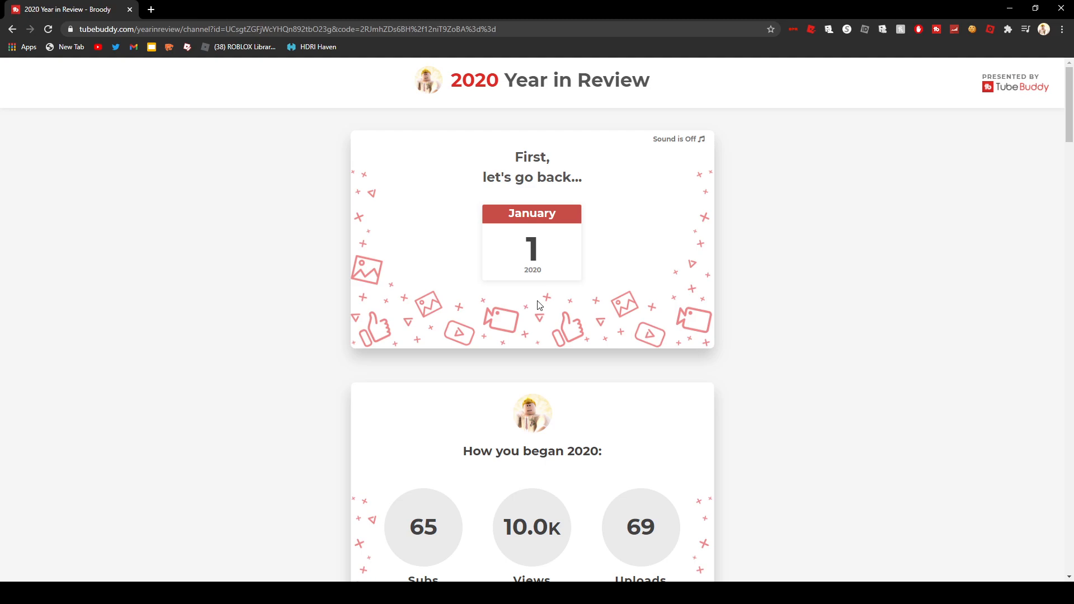
mouse_move(71, 47)
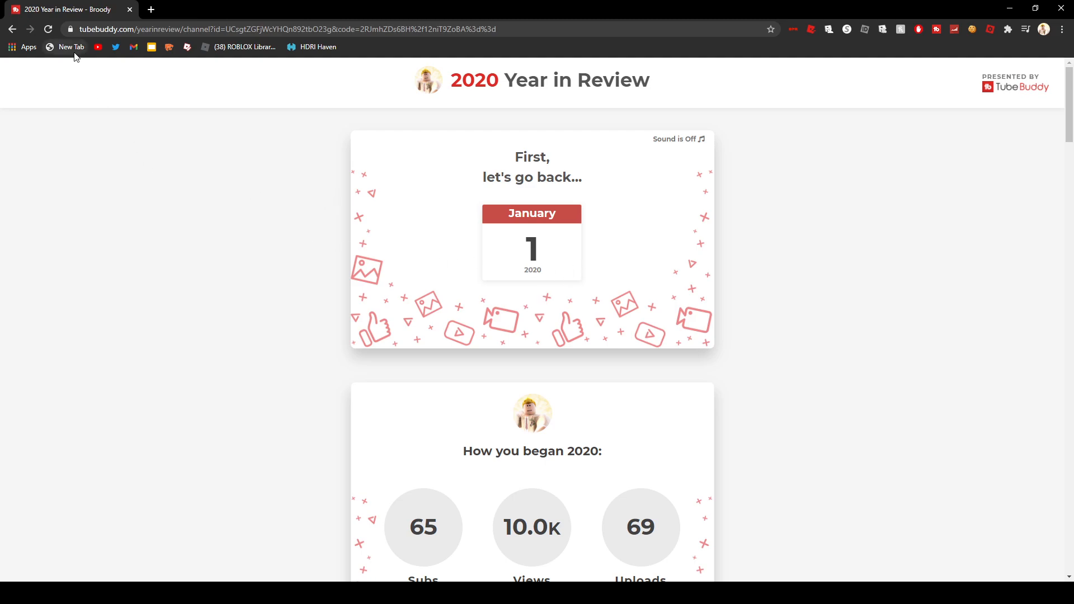
mouse_move(421, 155)
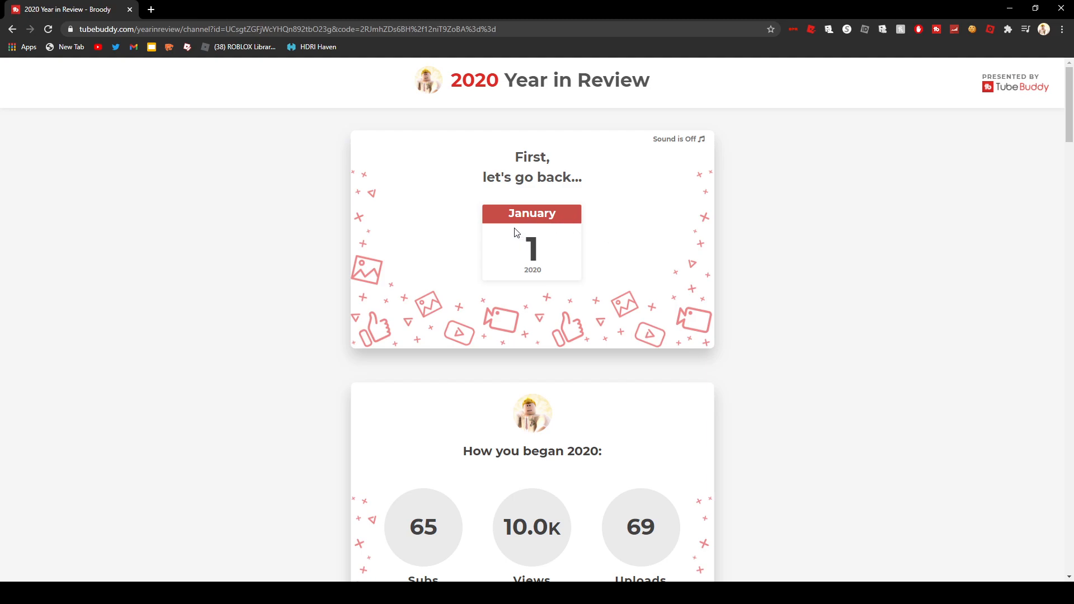
mouse_move(509, 239)
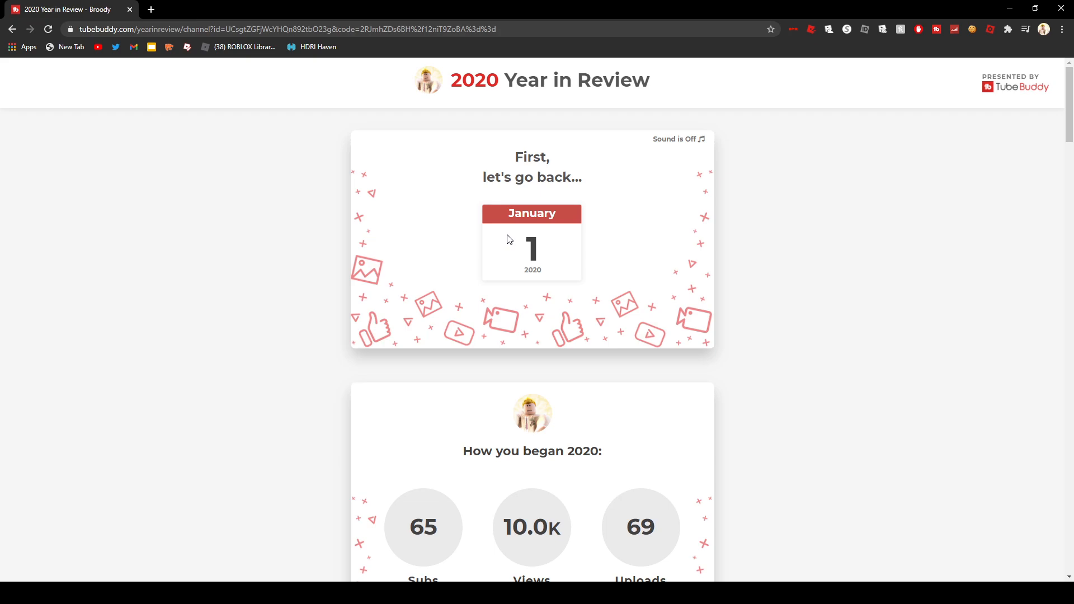
mouse_move(514, 231)
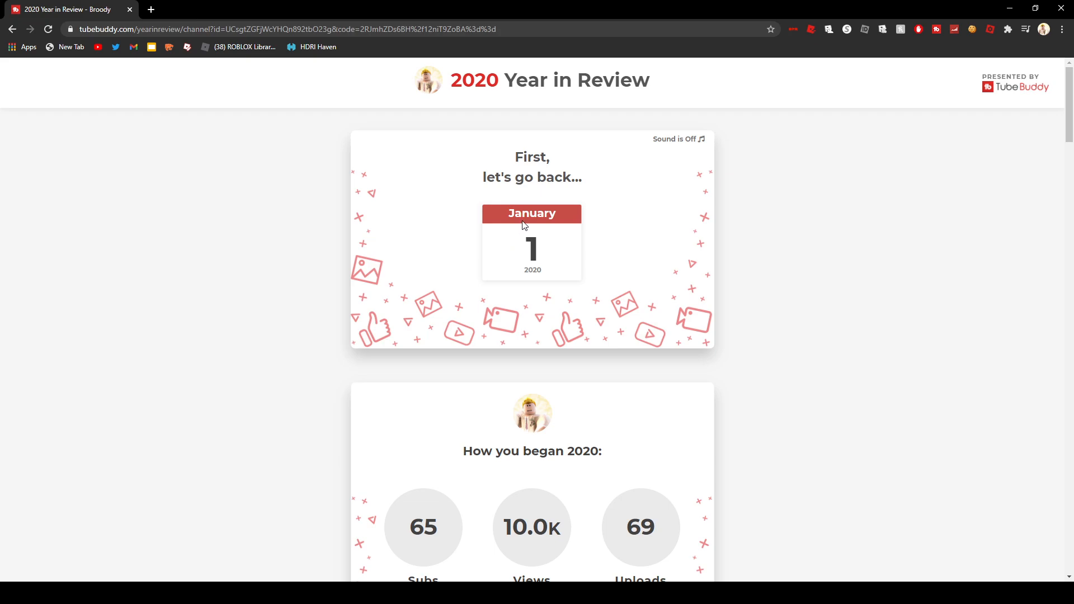
mouse_move(401, 293)
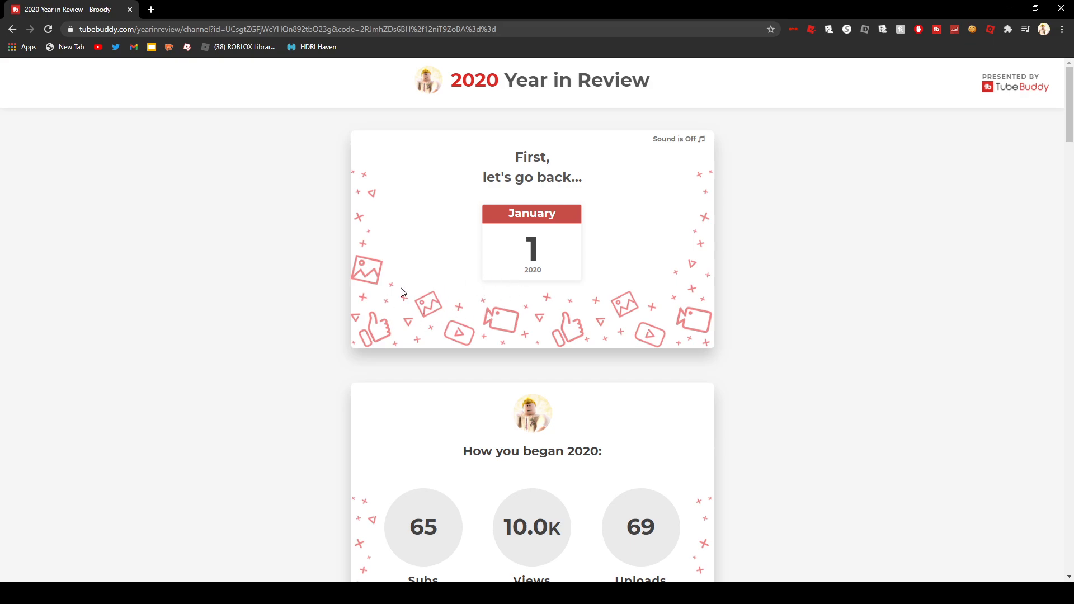
mouse_move(379, 307)
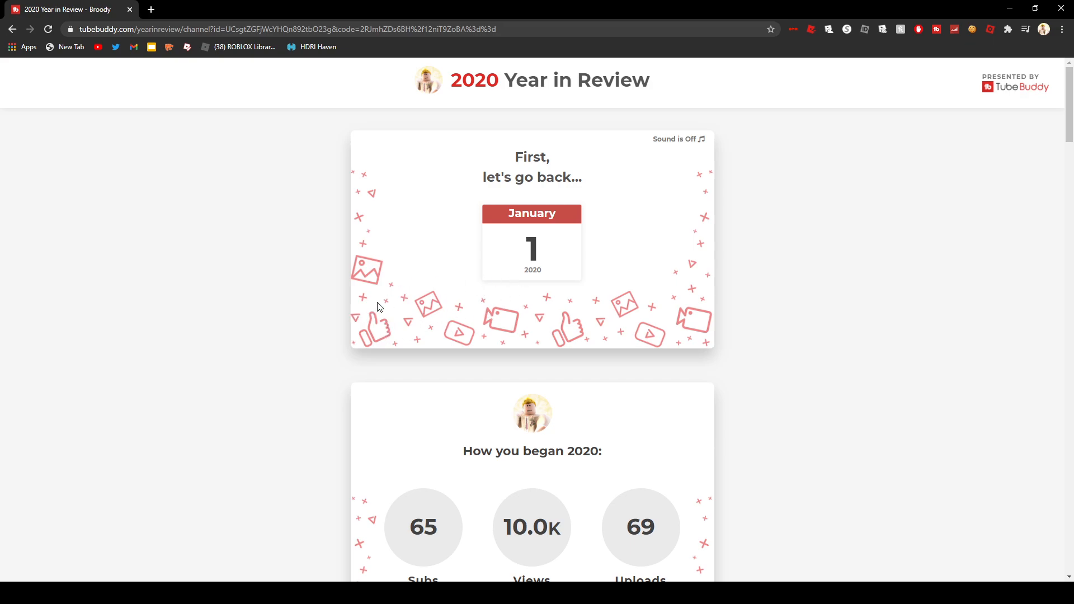